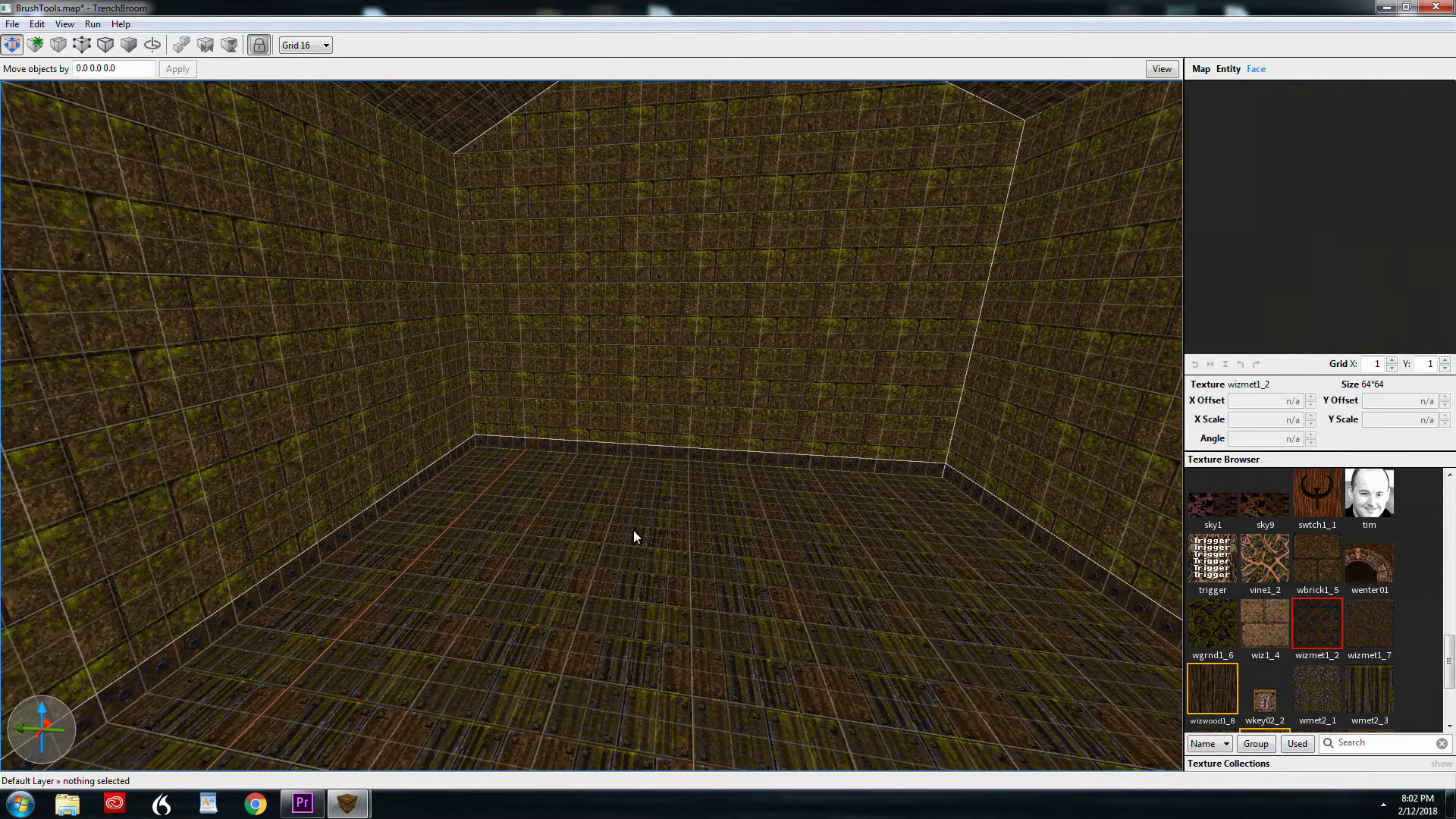
pyautogui.moveTo(556, 511)
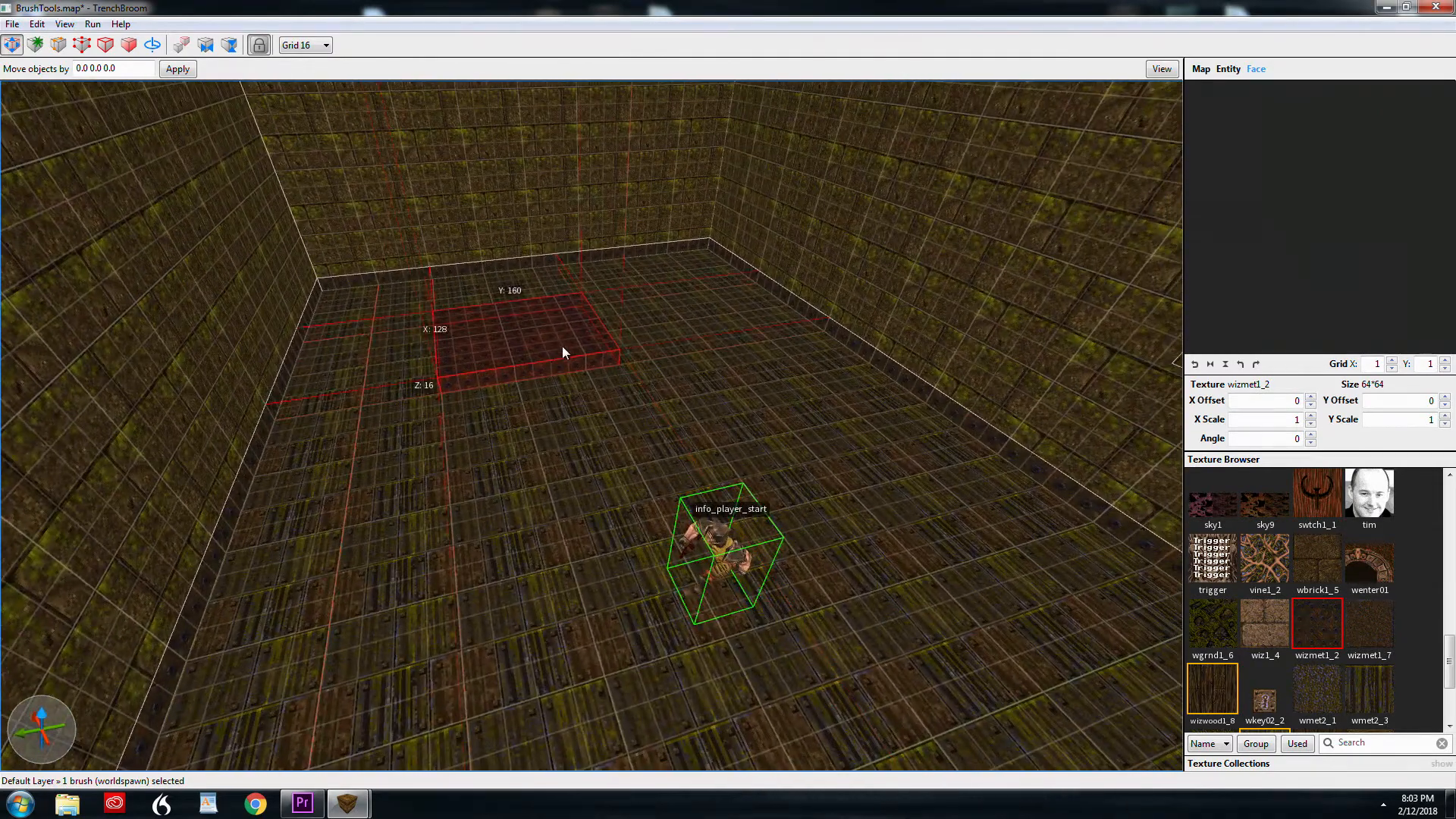
pyautogui.press('Ctrl+Alt+i')
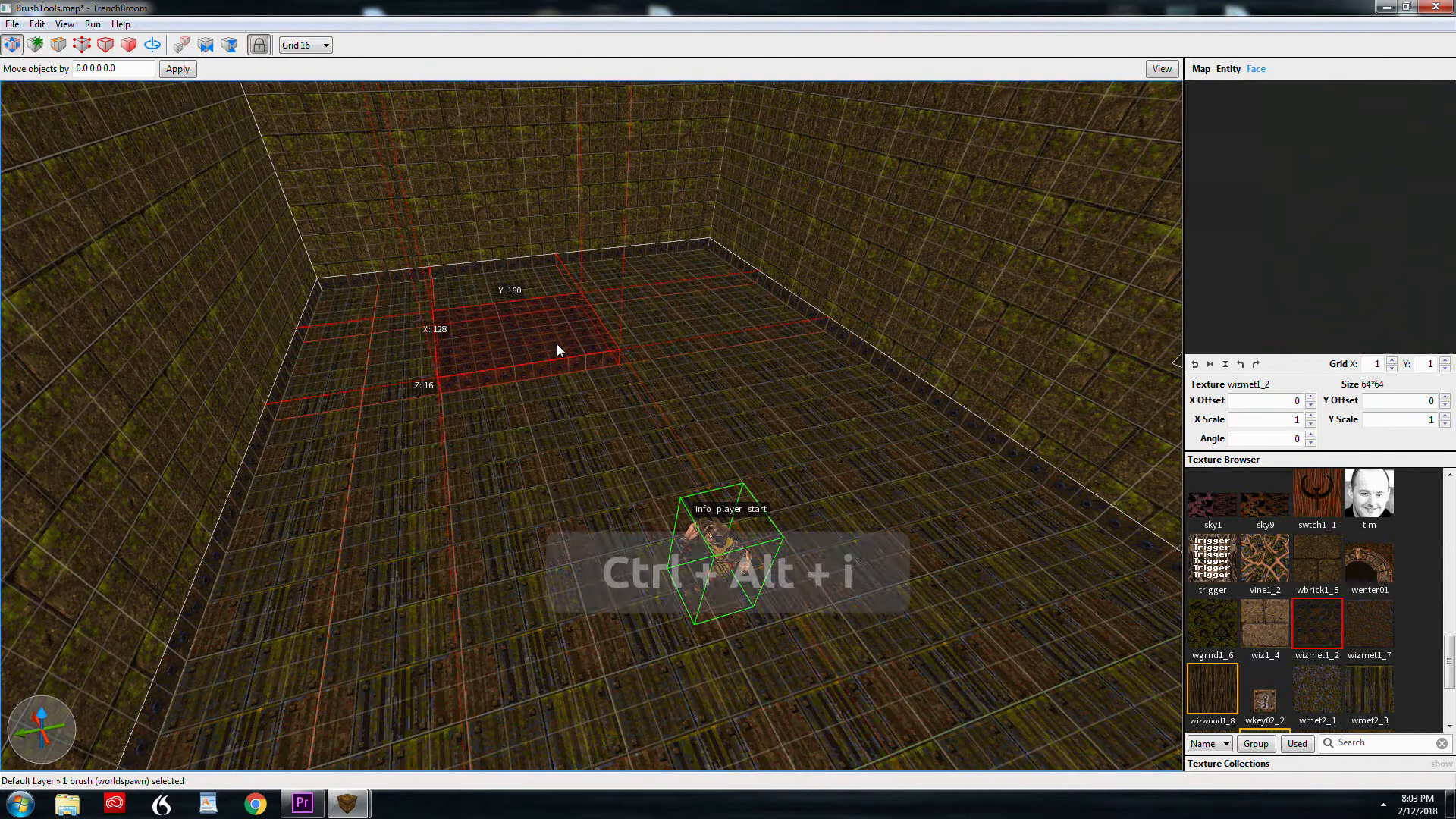
pyautogui.press('ctrl+alt+i')
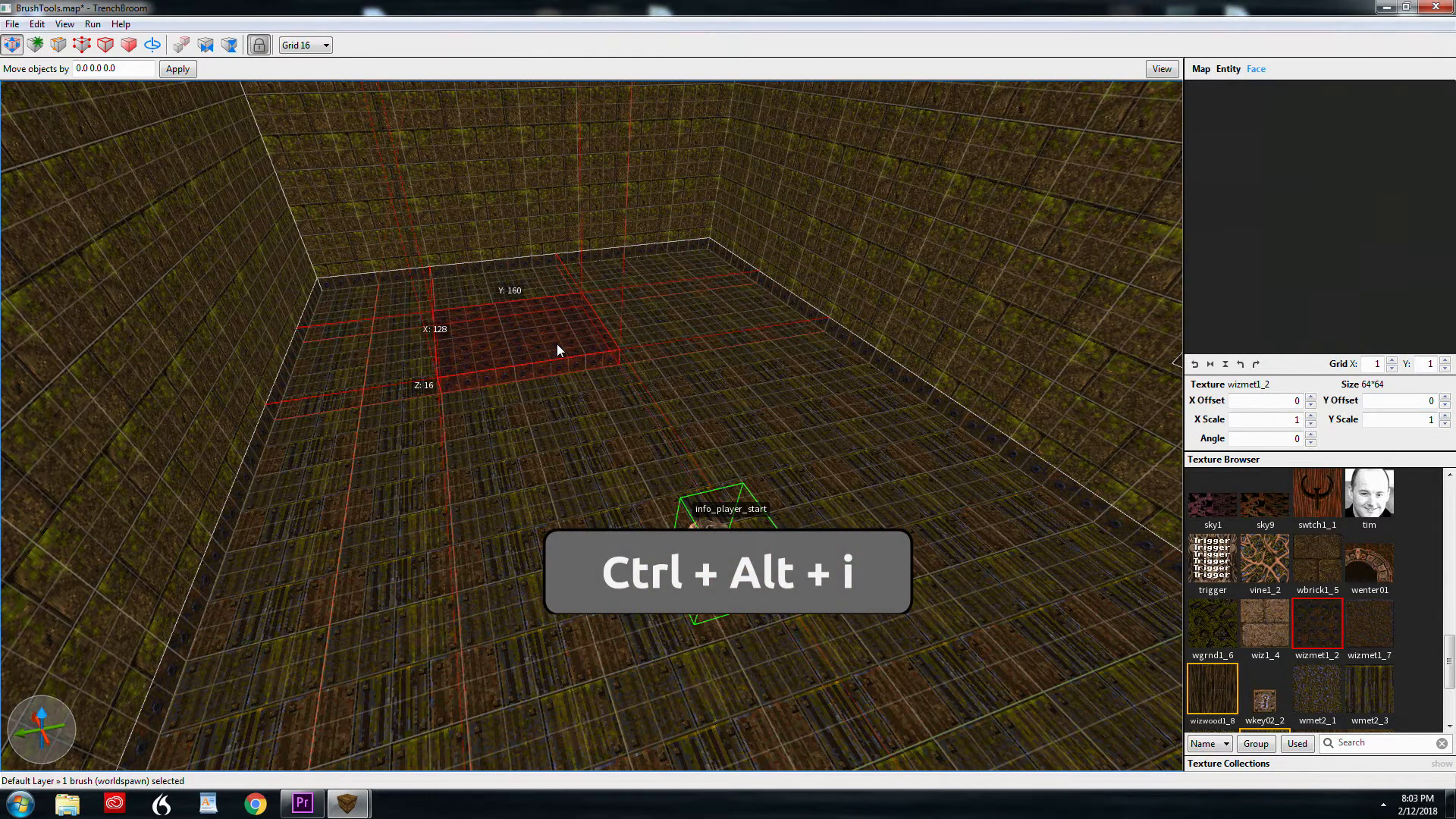
pyautogui.press('ctrl+alt+i')
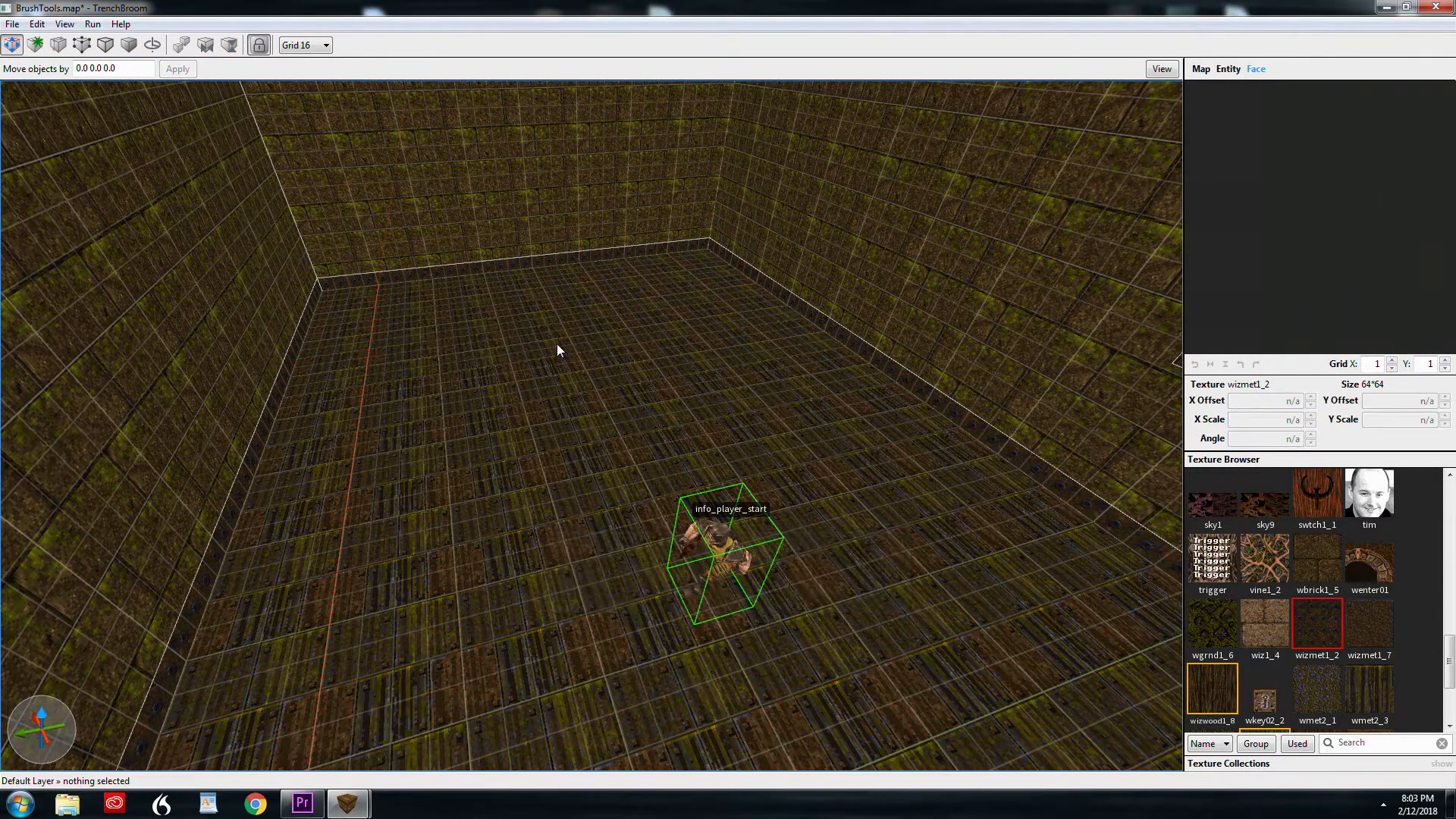
pyautogui.press('shift+ctrl+i')
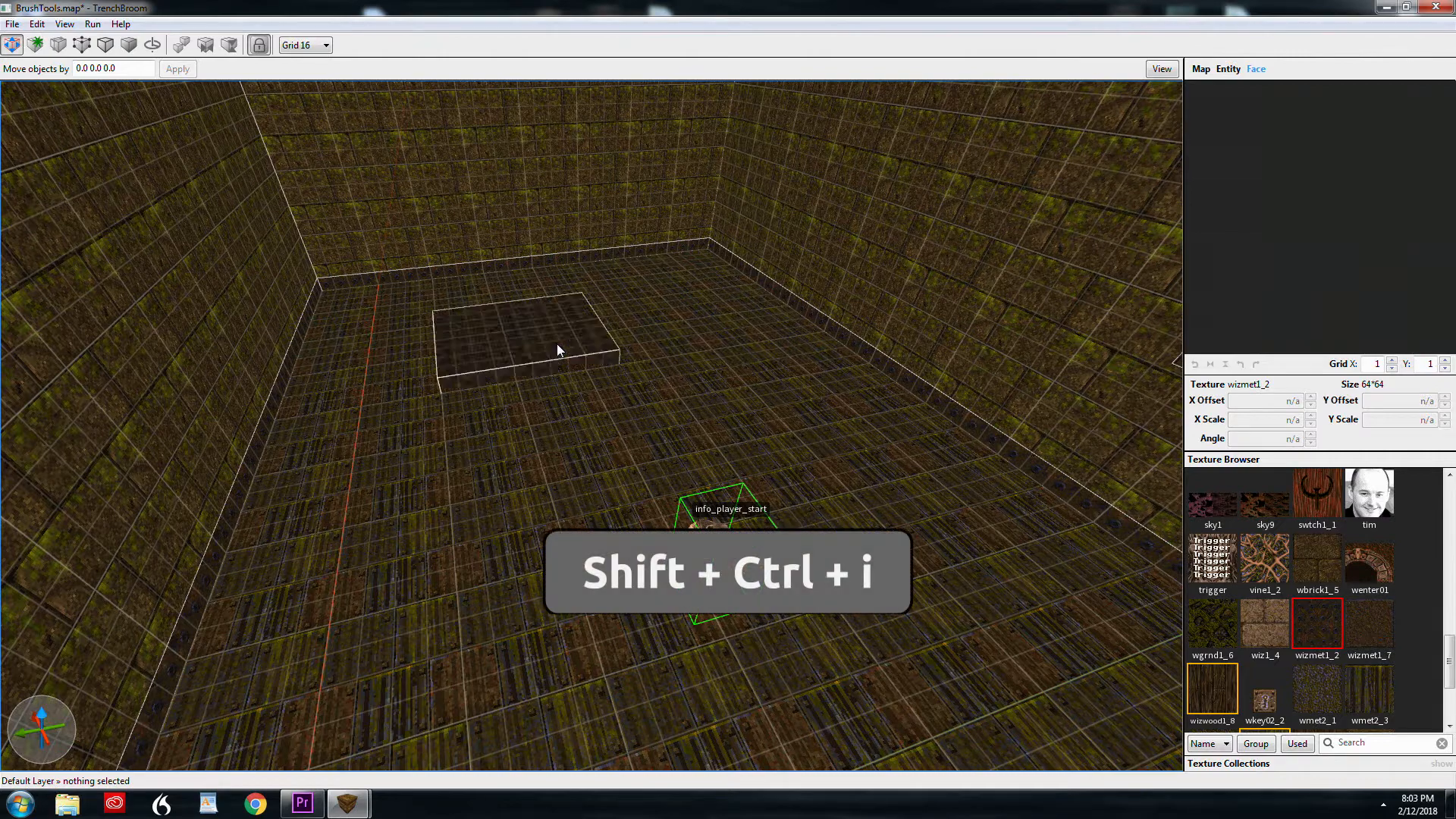
pyautogui.press('shift+ctrl+i')
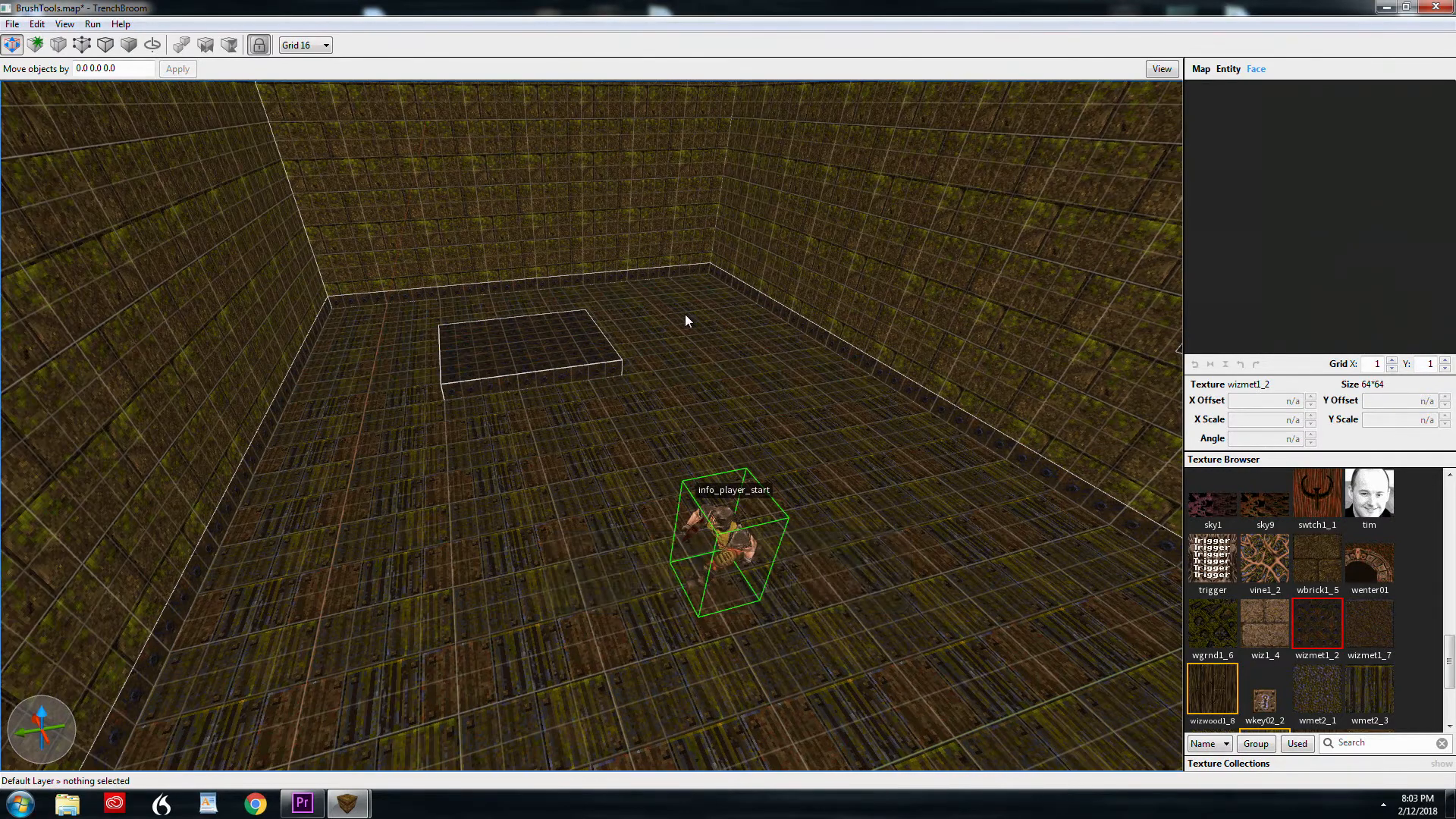
pyautogui.press('ctrl+i')
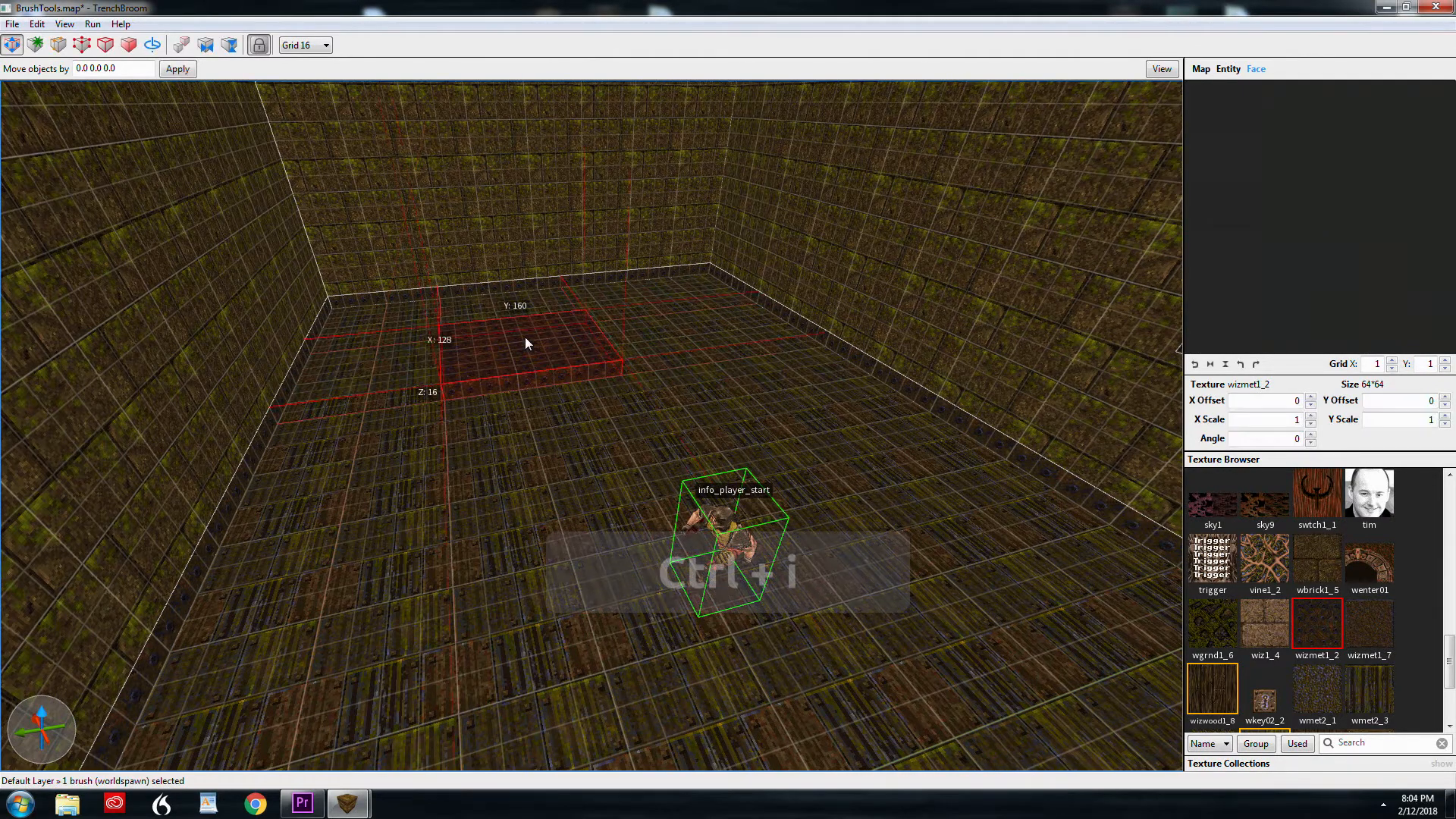
# Isolate the floor slab with Ctrl+I, restore the view, and bring up the new unnamed.map with one box brush
pyautogui.press('ctrl+i')
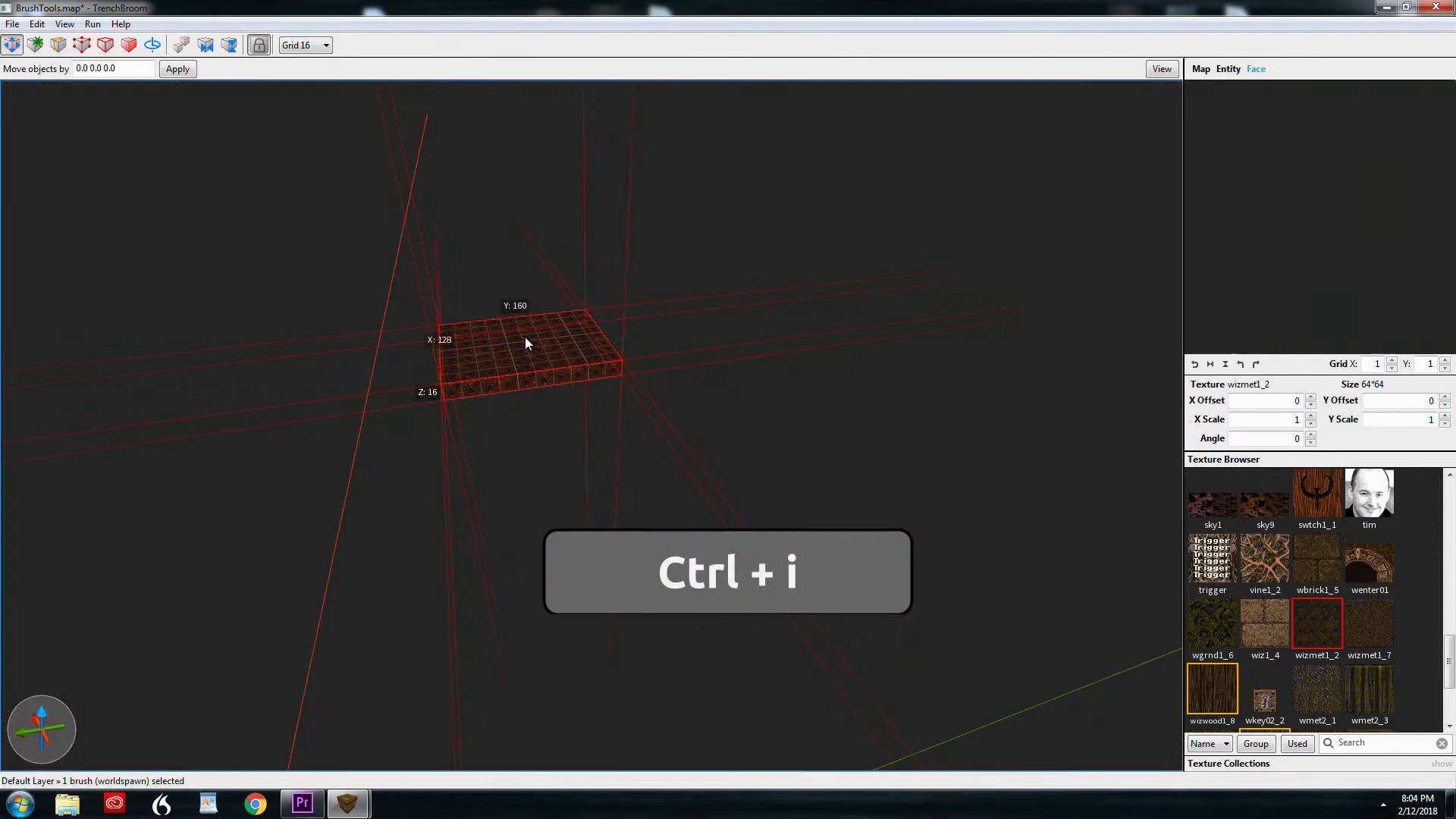
pyautogui.press('ctrl+i')
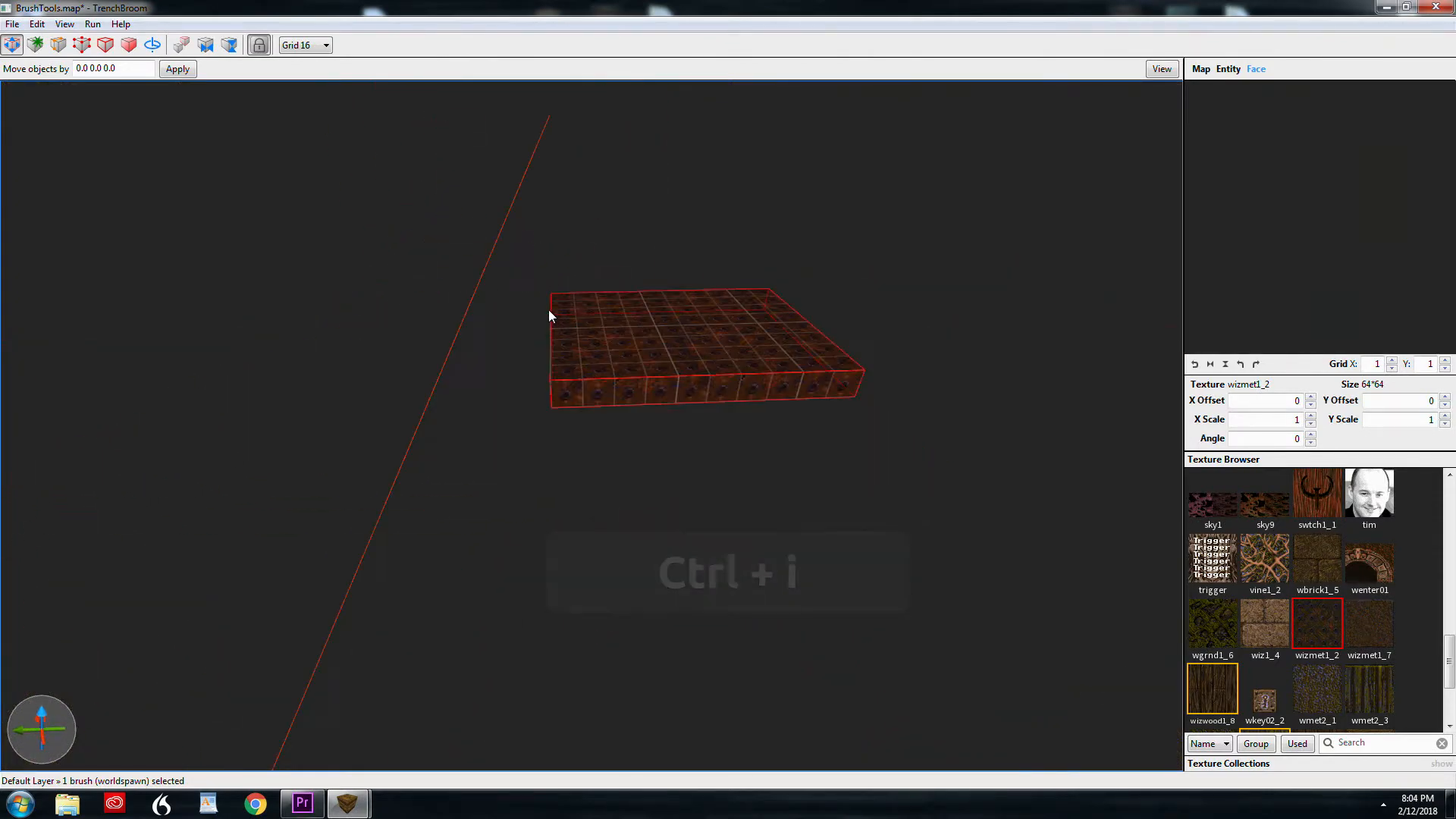
pyautogui.press('ctrl+i')
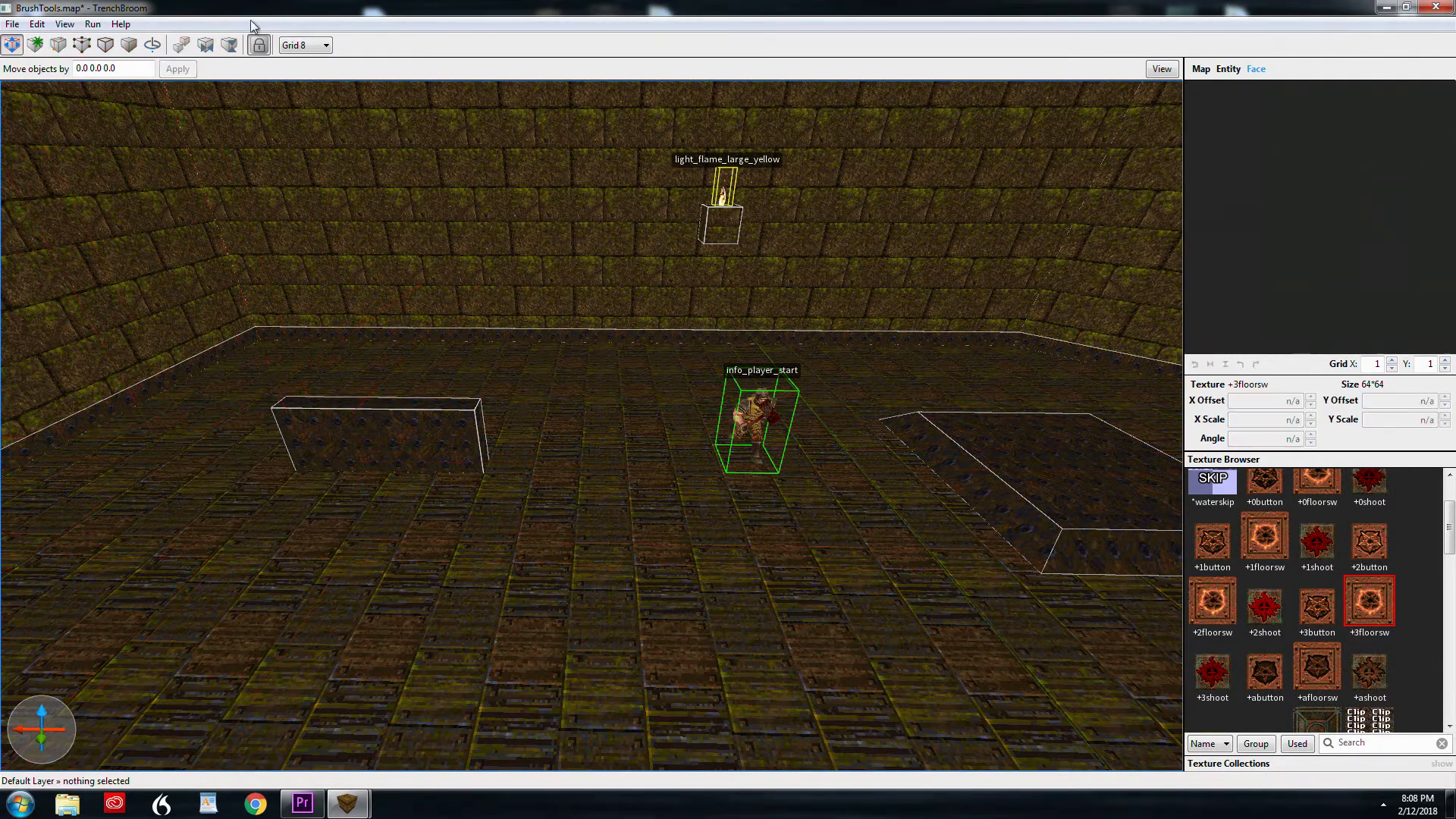
pyautogui.moveTo(259, 44)
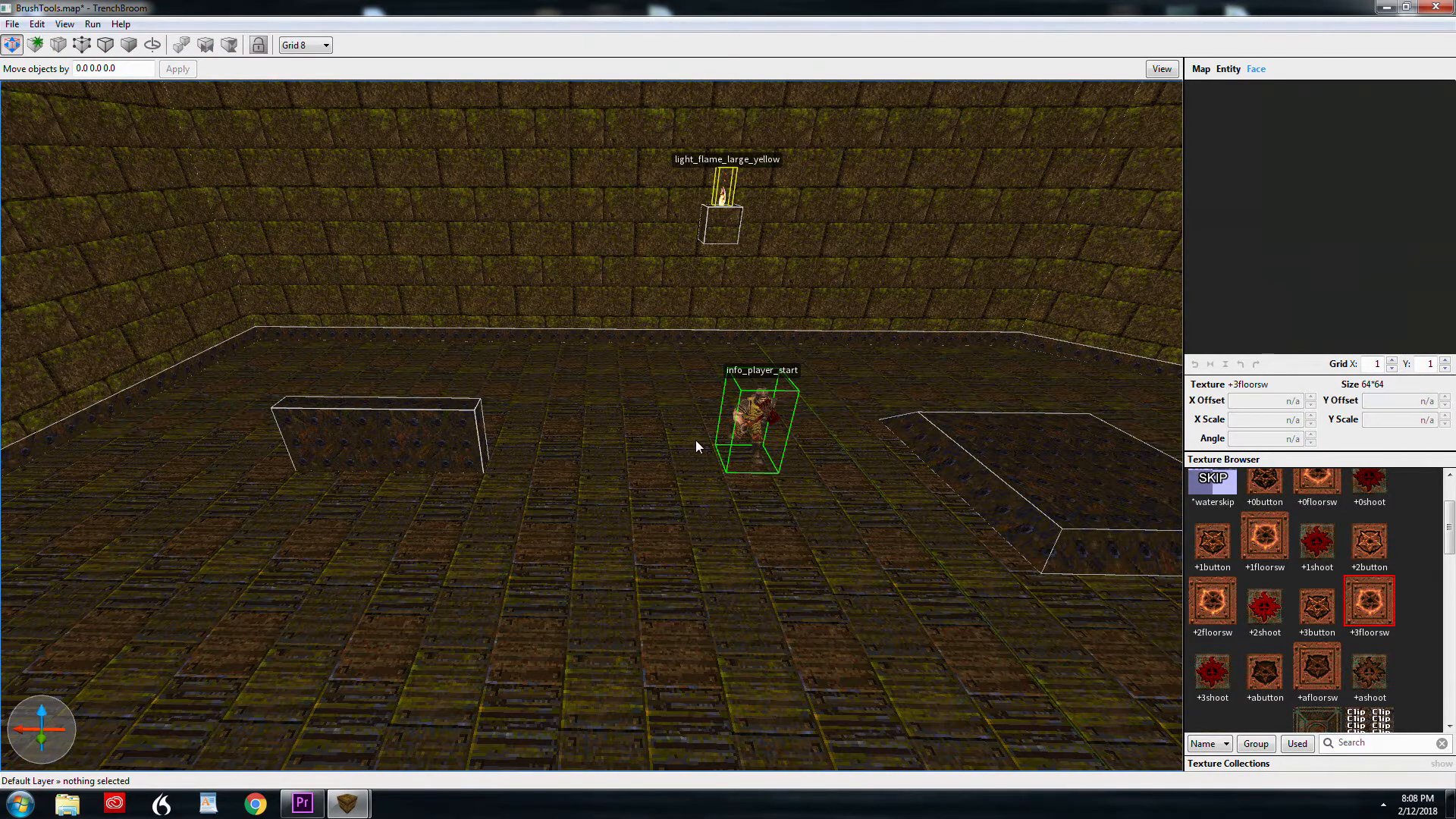
pyautogui.click(13, 23)
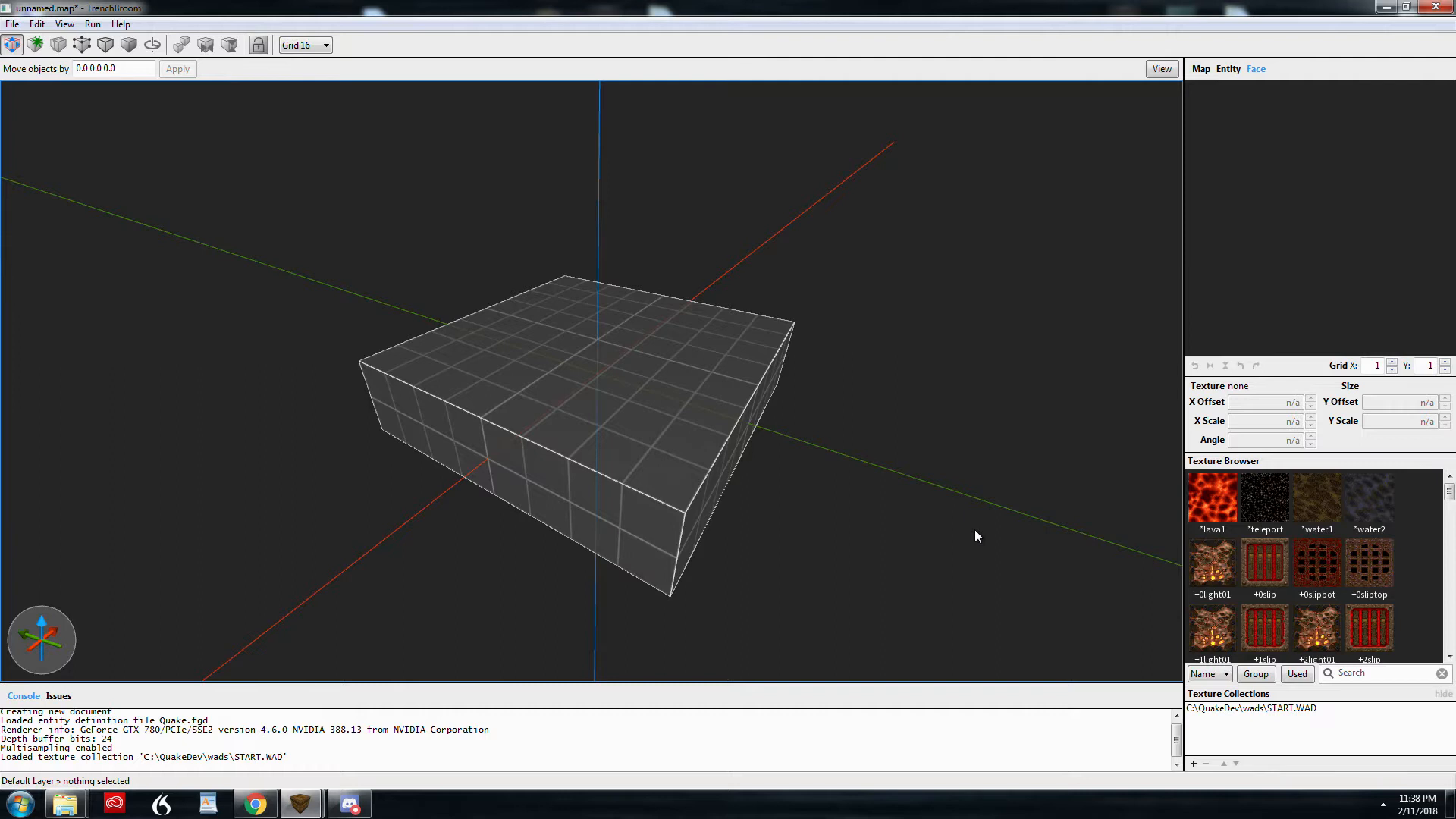
# Select the 128×128×32 box brush and scroll the Texture Browser toward city4_6
pyautogui.click(576, 437)
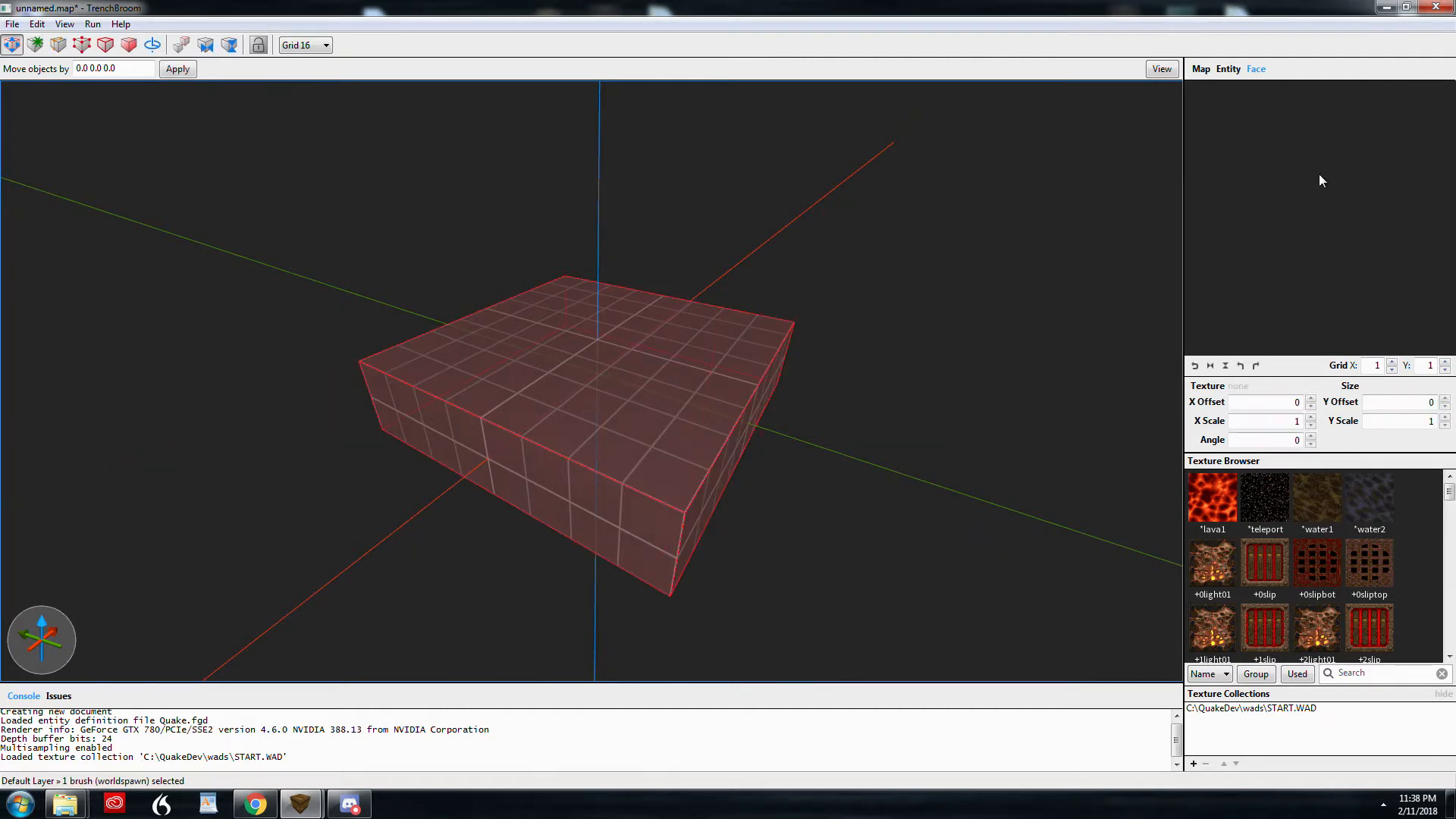
pyautogui.scroll(-3)
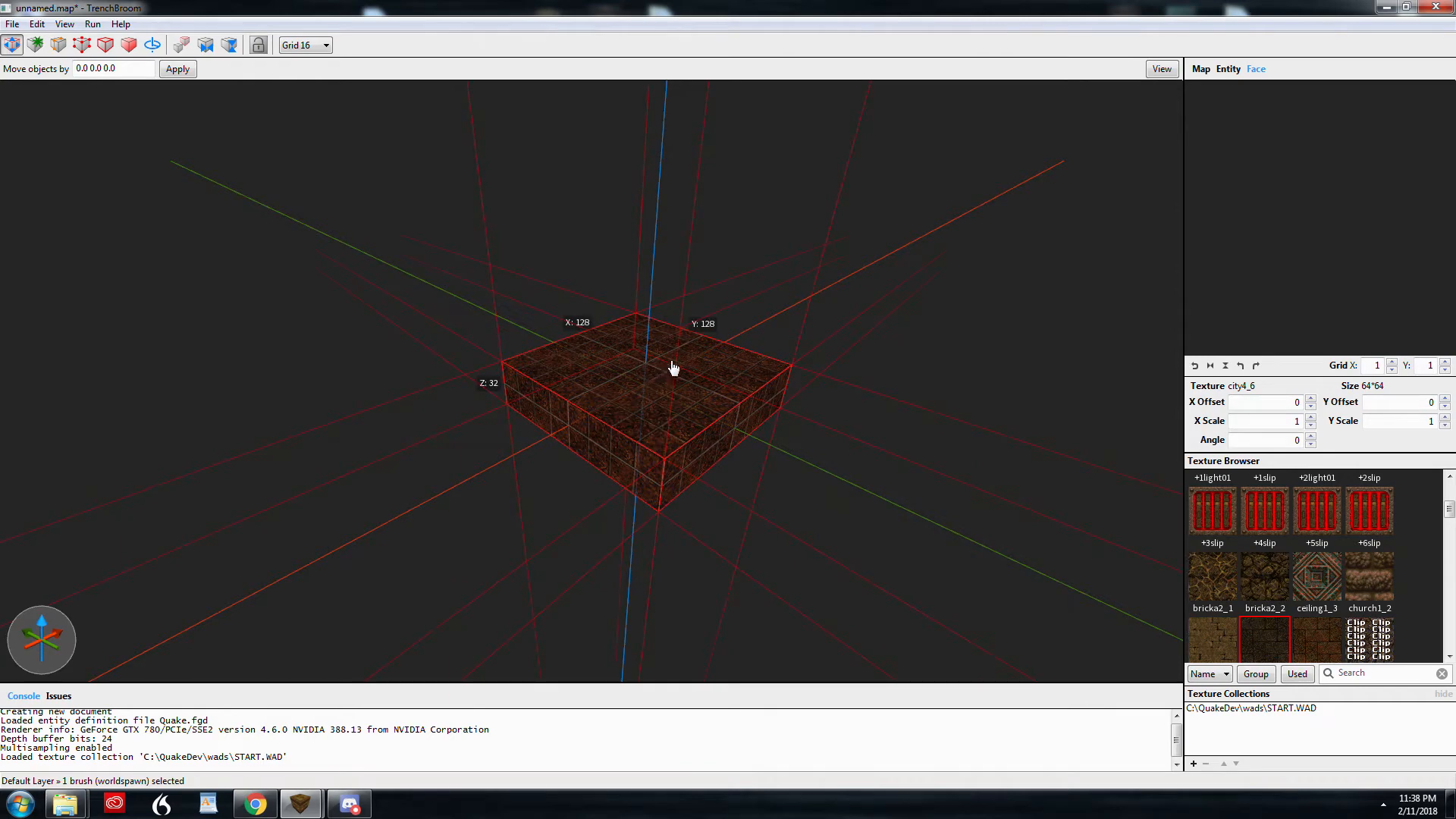
pyautogui.moveTo(664, 377)
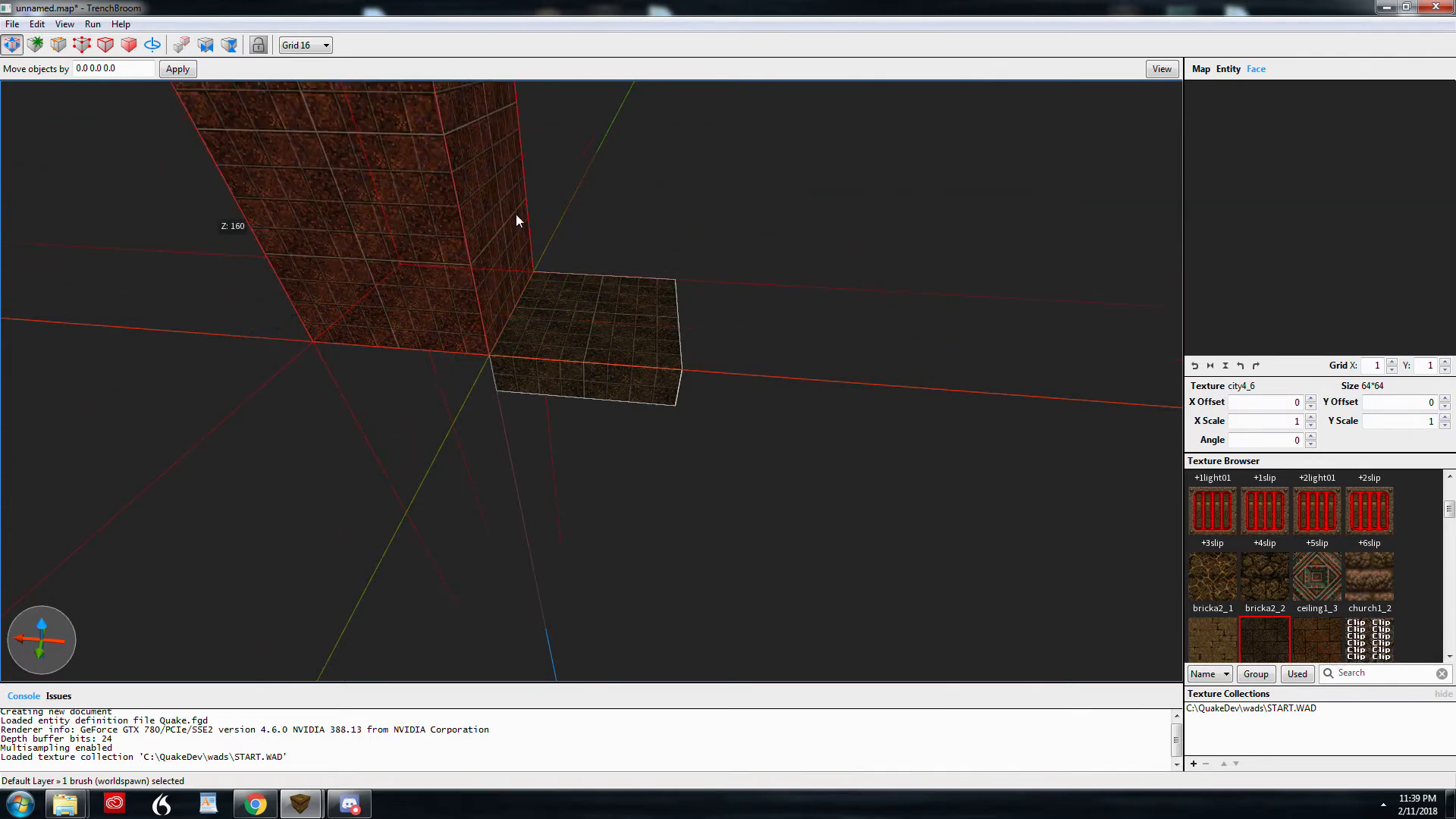
# Apply the tech08_1 texture to the tall cube brush and return to the BrushTools room map
pyautogui.moveTo(517, 221); pyautogui.dragTo(576, 241)
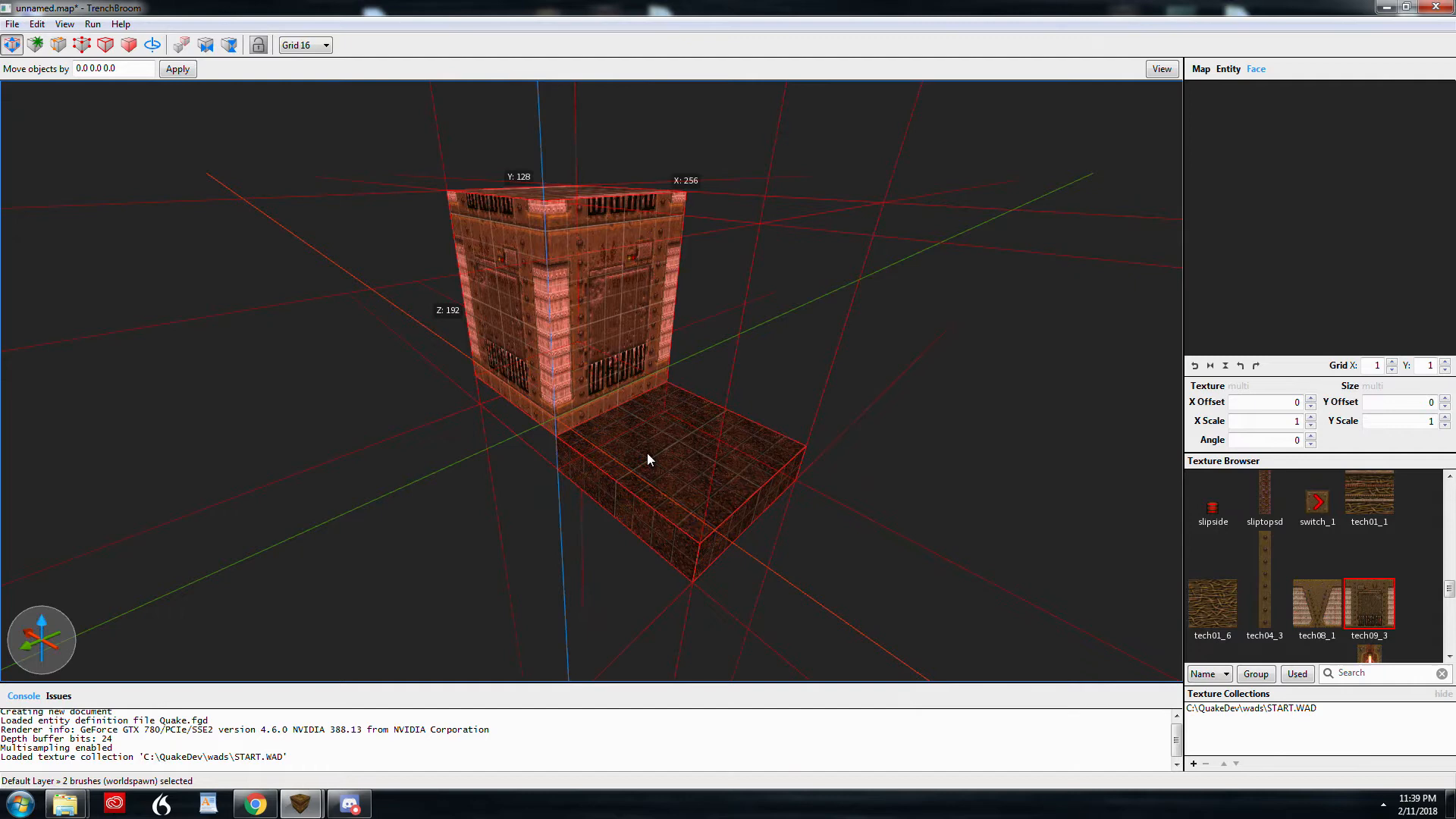
pyautogui.moveTo(664, 373)
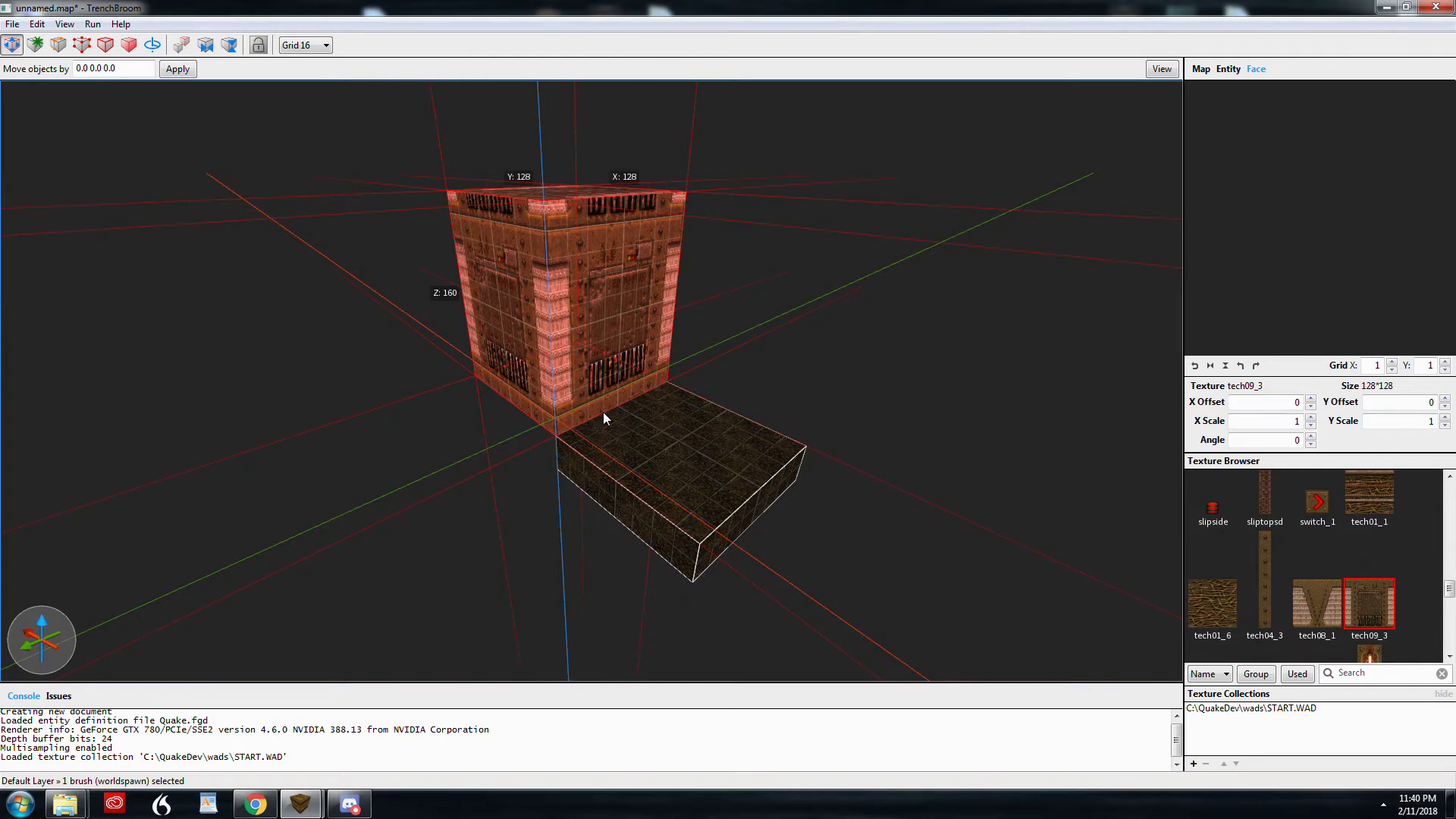
pyautogui.click(1317, 599)
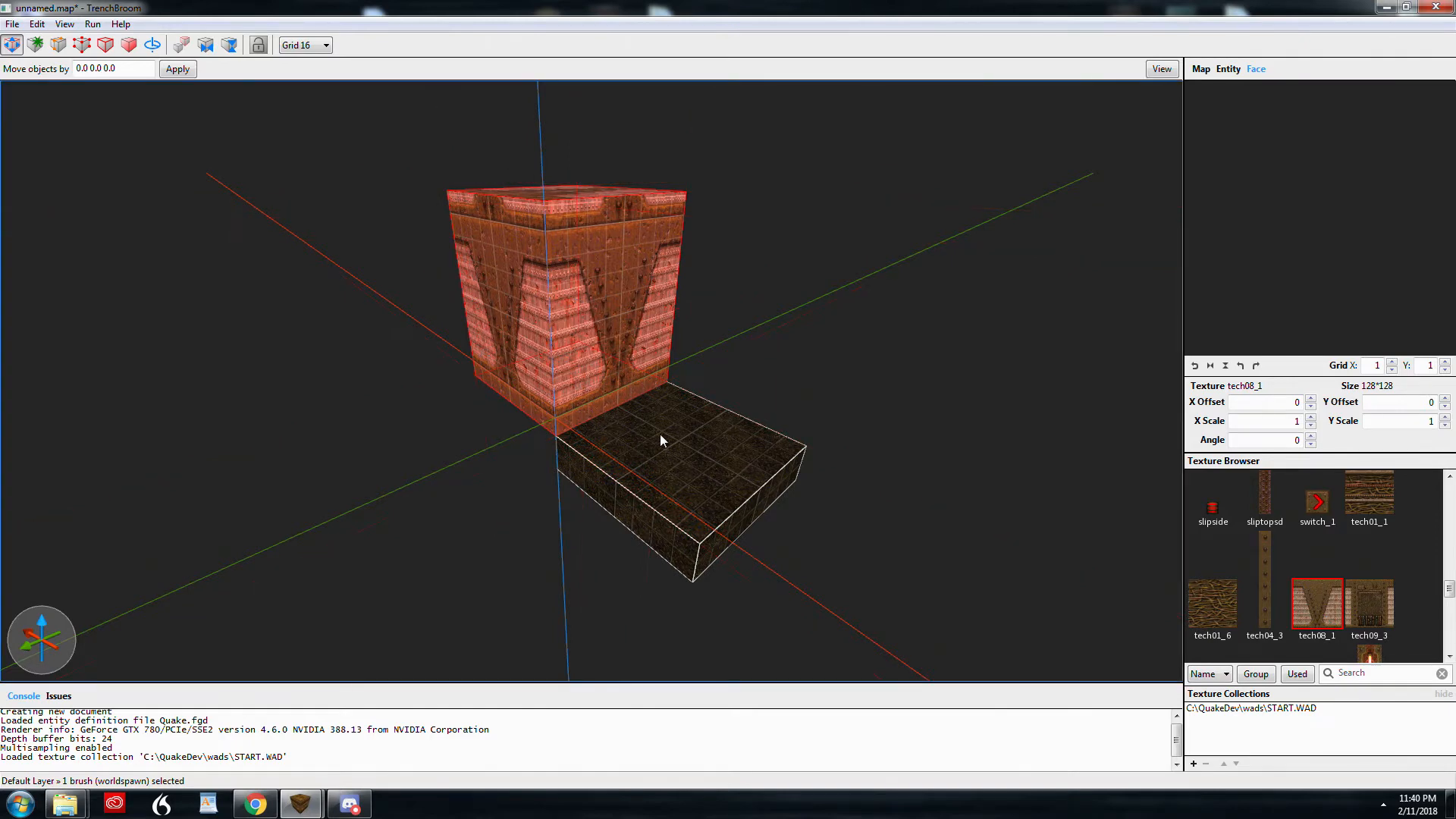
pyautogui.click(663, 455)
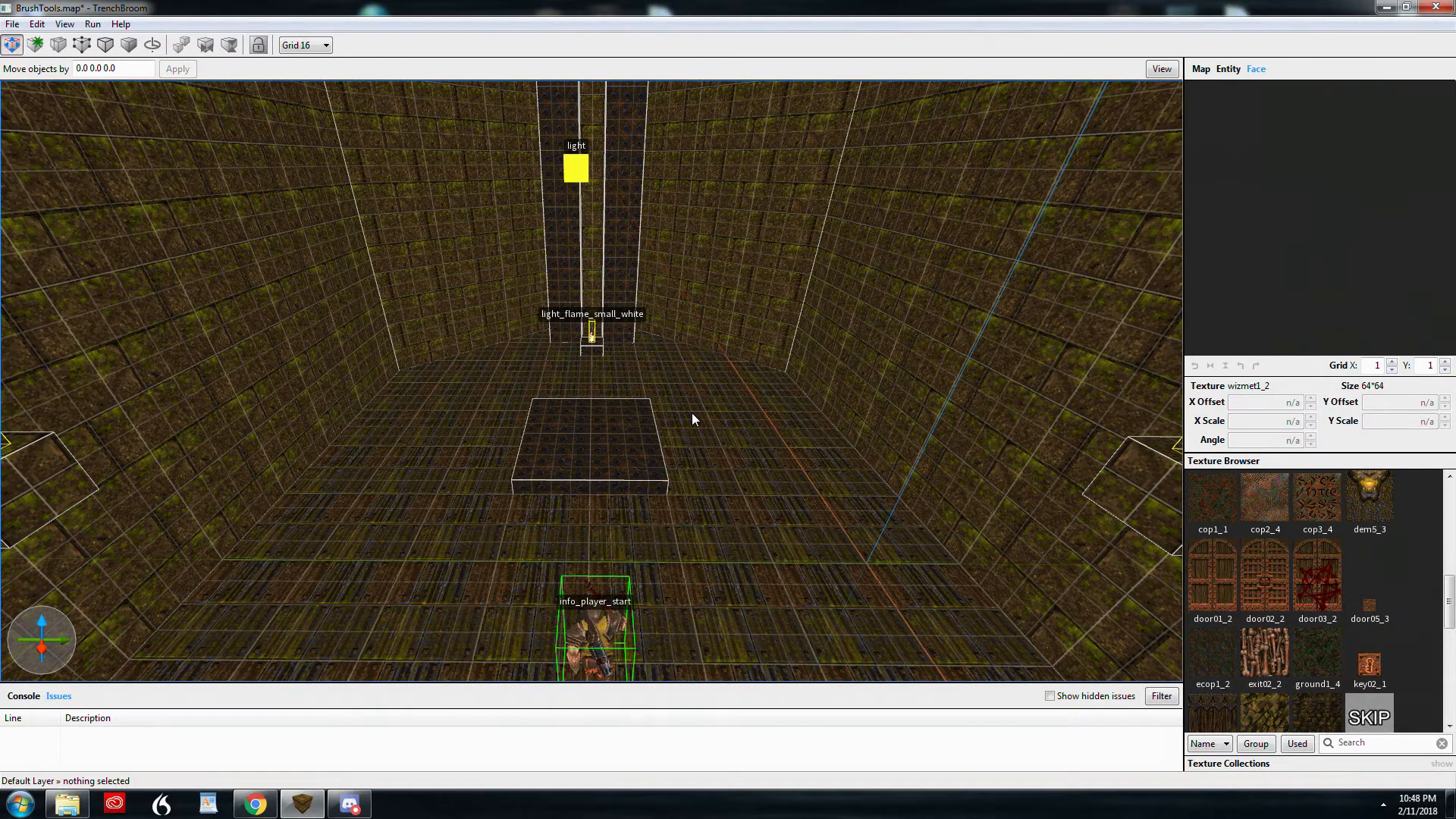
# Toggle the side panels off and back, then cancel the 256×256×192 block brush, leaving the room empty
pyautogui.press('ctrl+4')
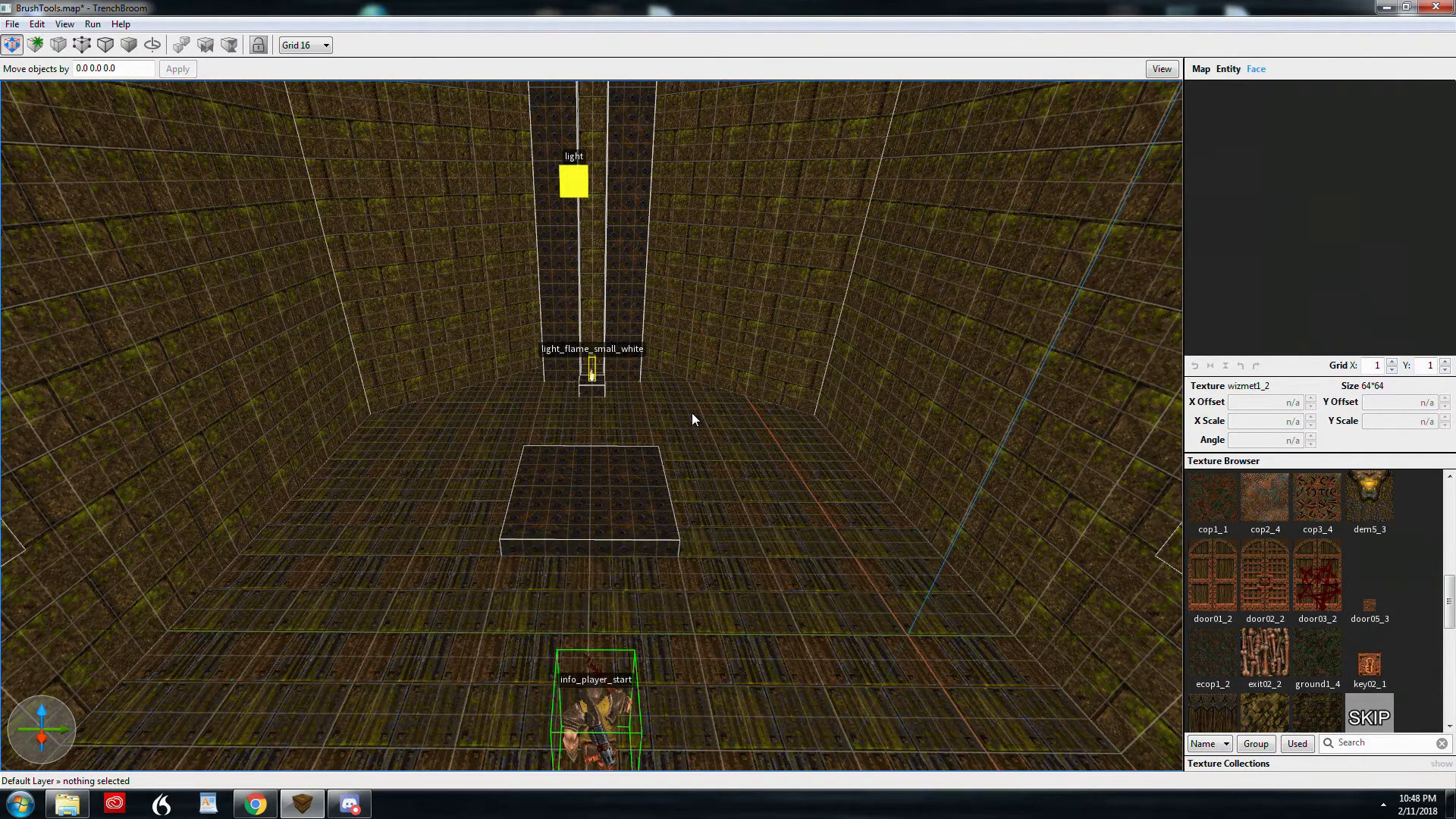
pyautogui.press('ctrl+5')
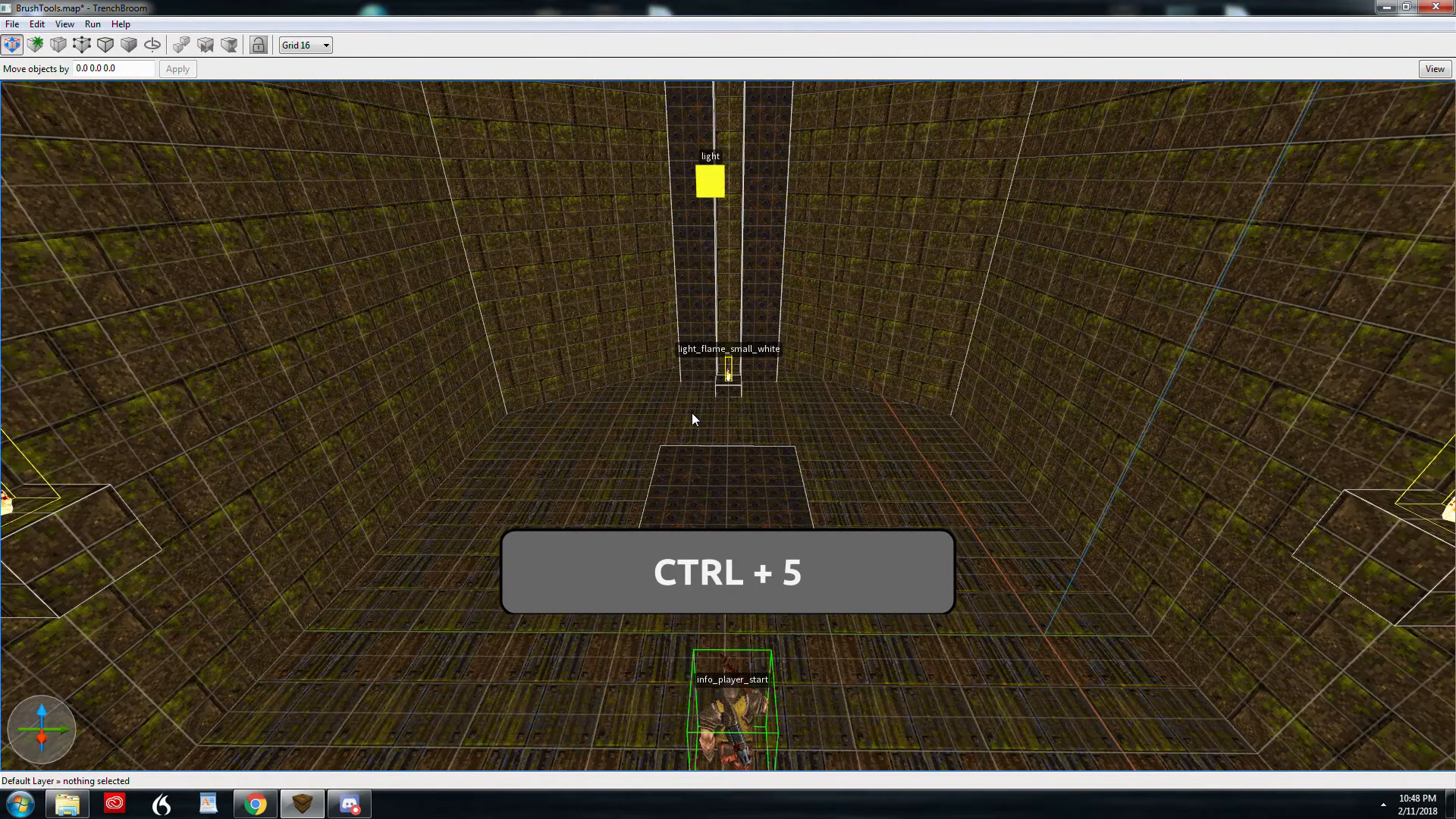
pyautogui.press('ctrl+5')
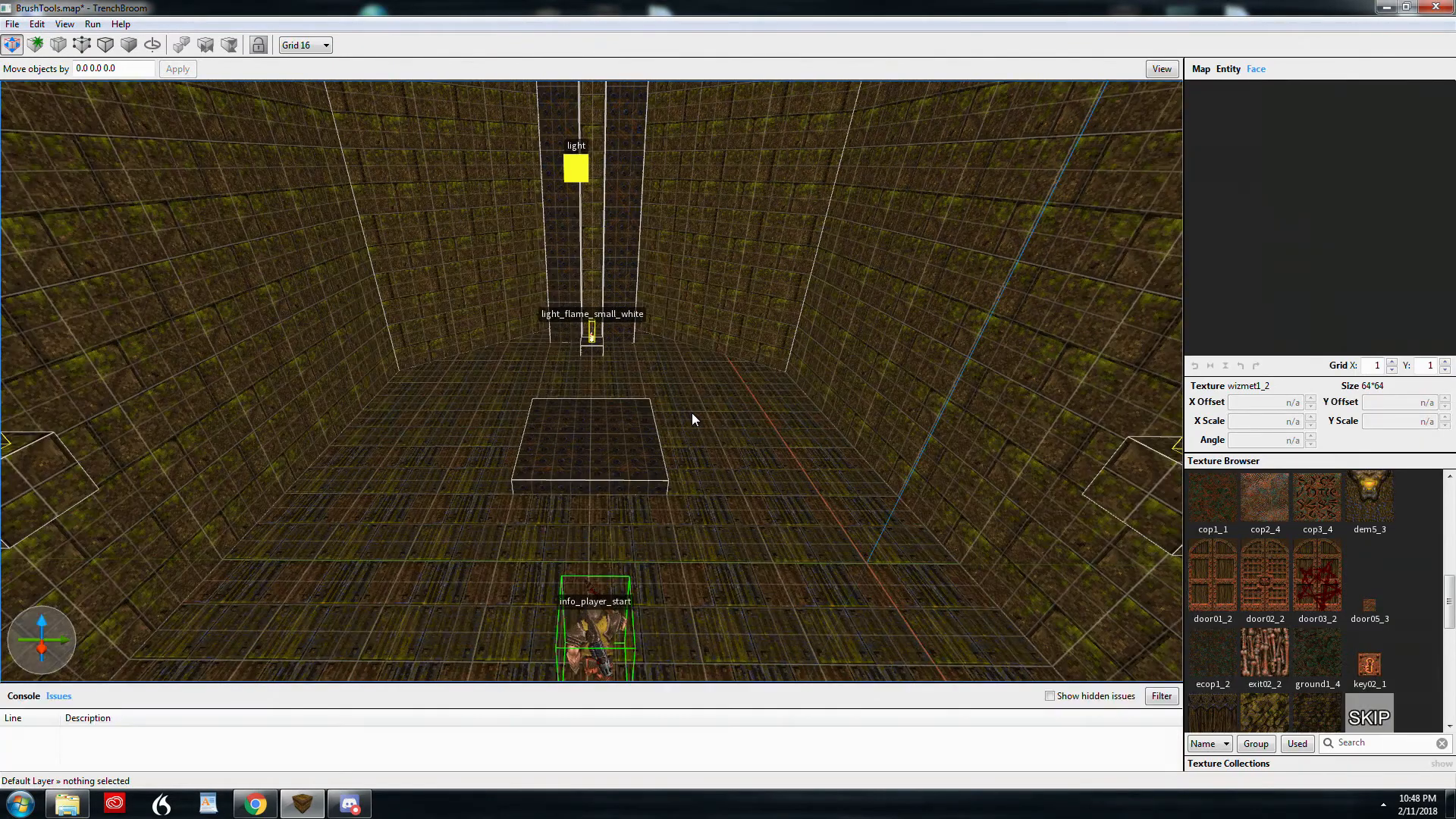
pyautogui.press('b')
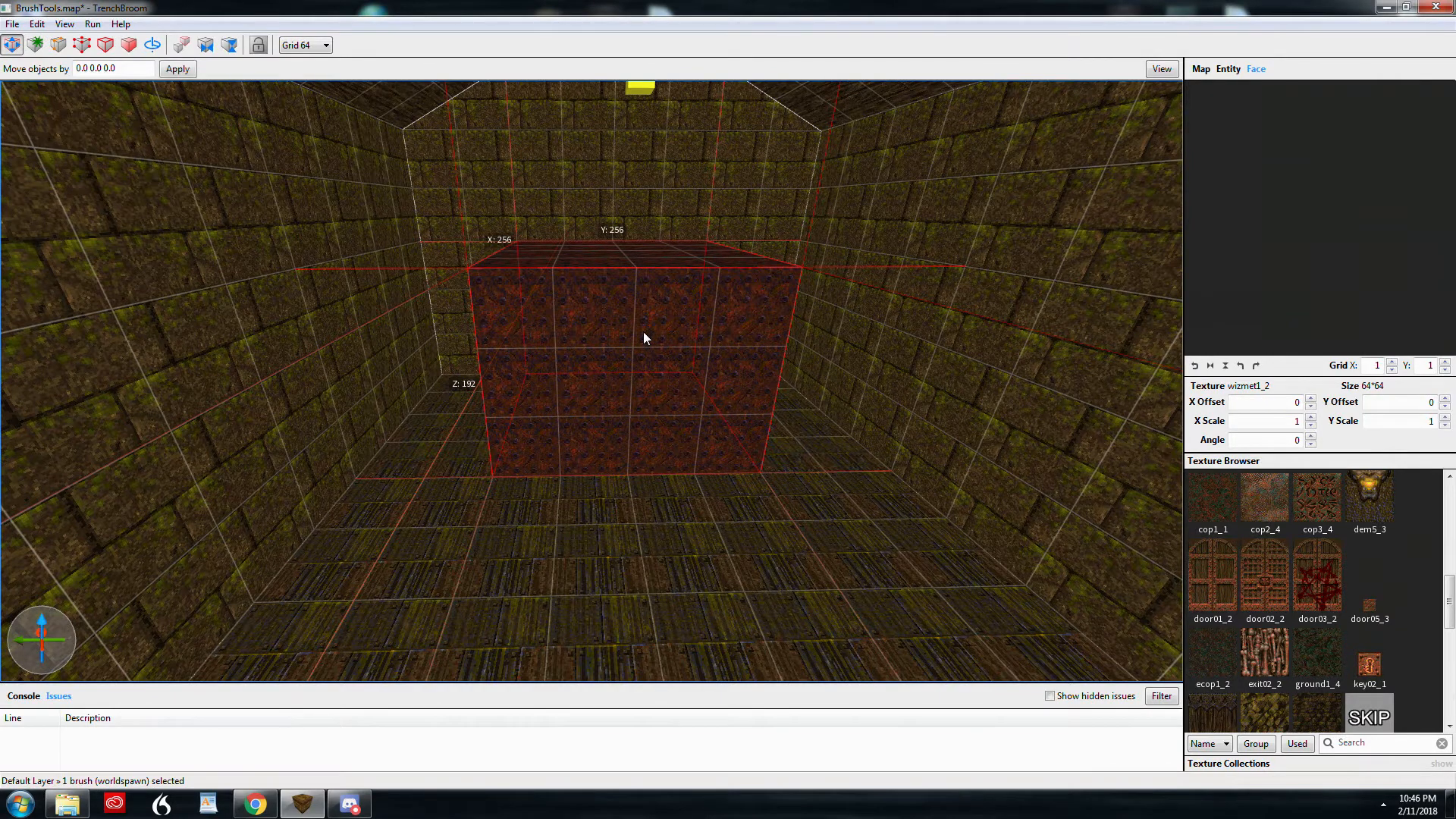
pyautogui.press('Escape')
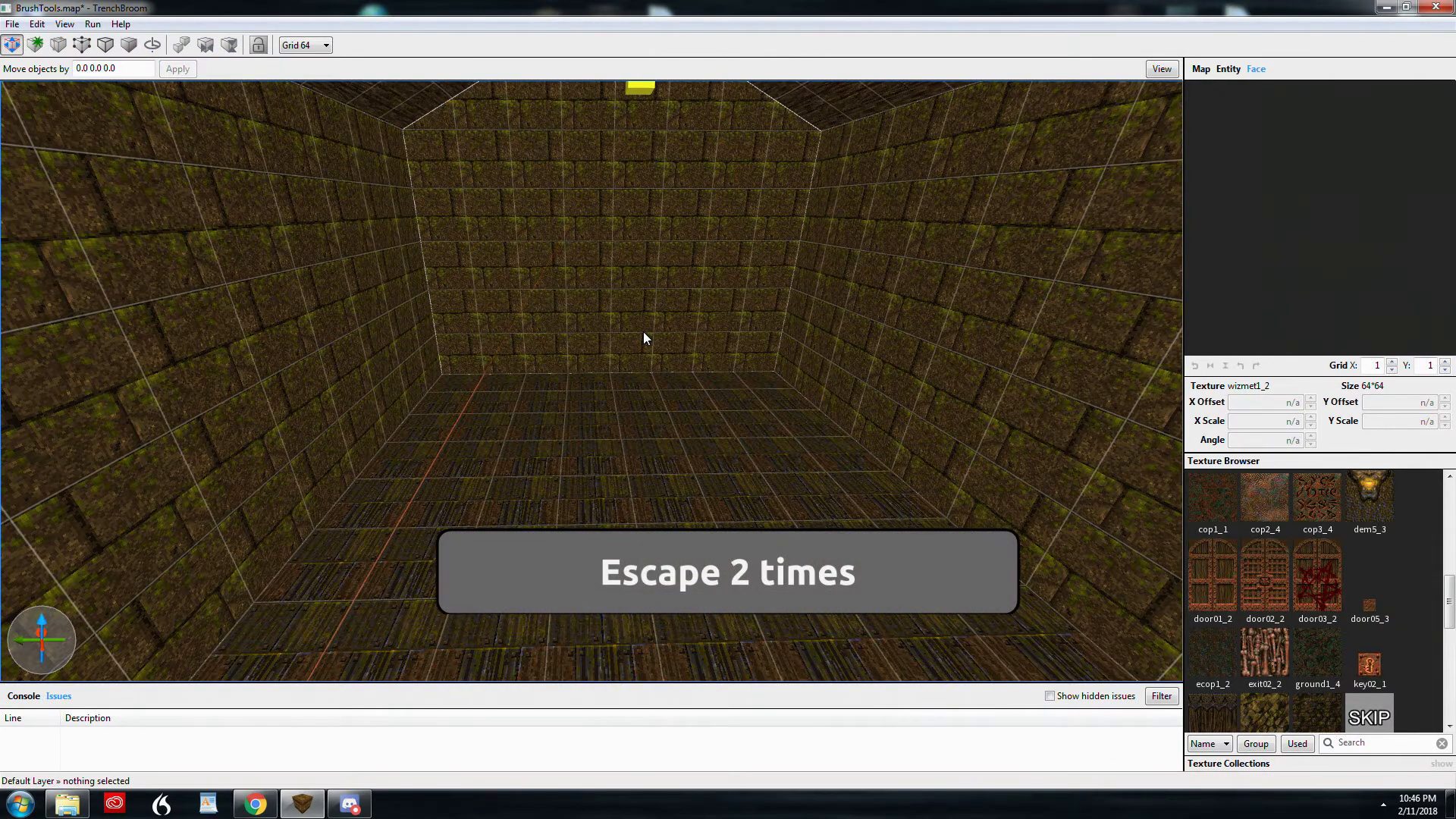
pyautogui.press('Escape')
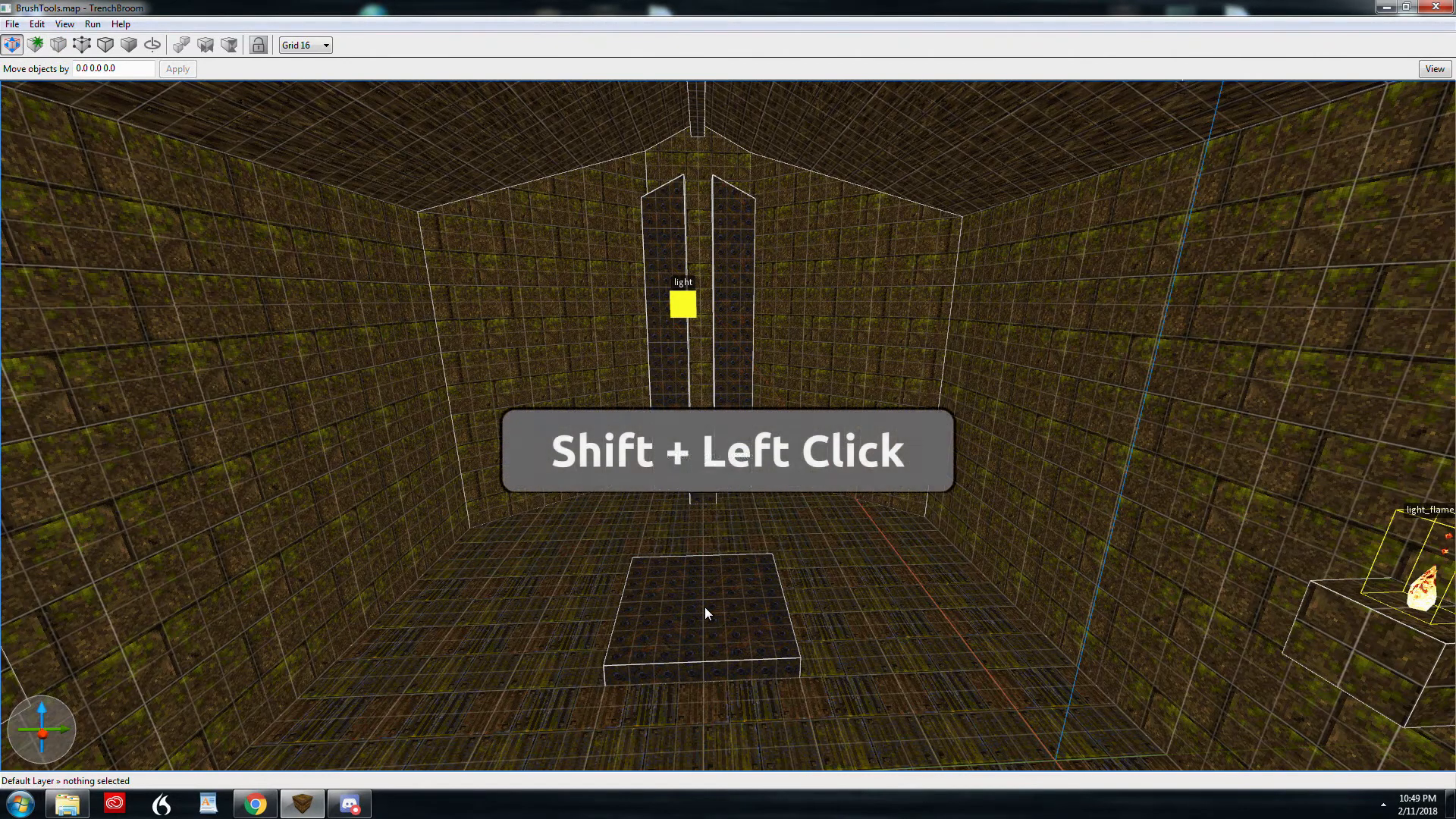
# Select and release the floor platform, then switch to drawing brushes point by point
pyautogui.click(705, 613)
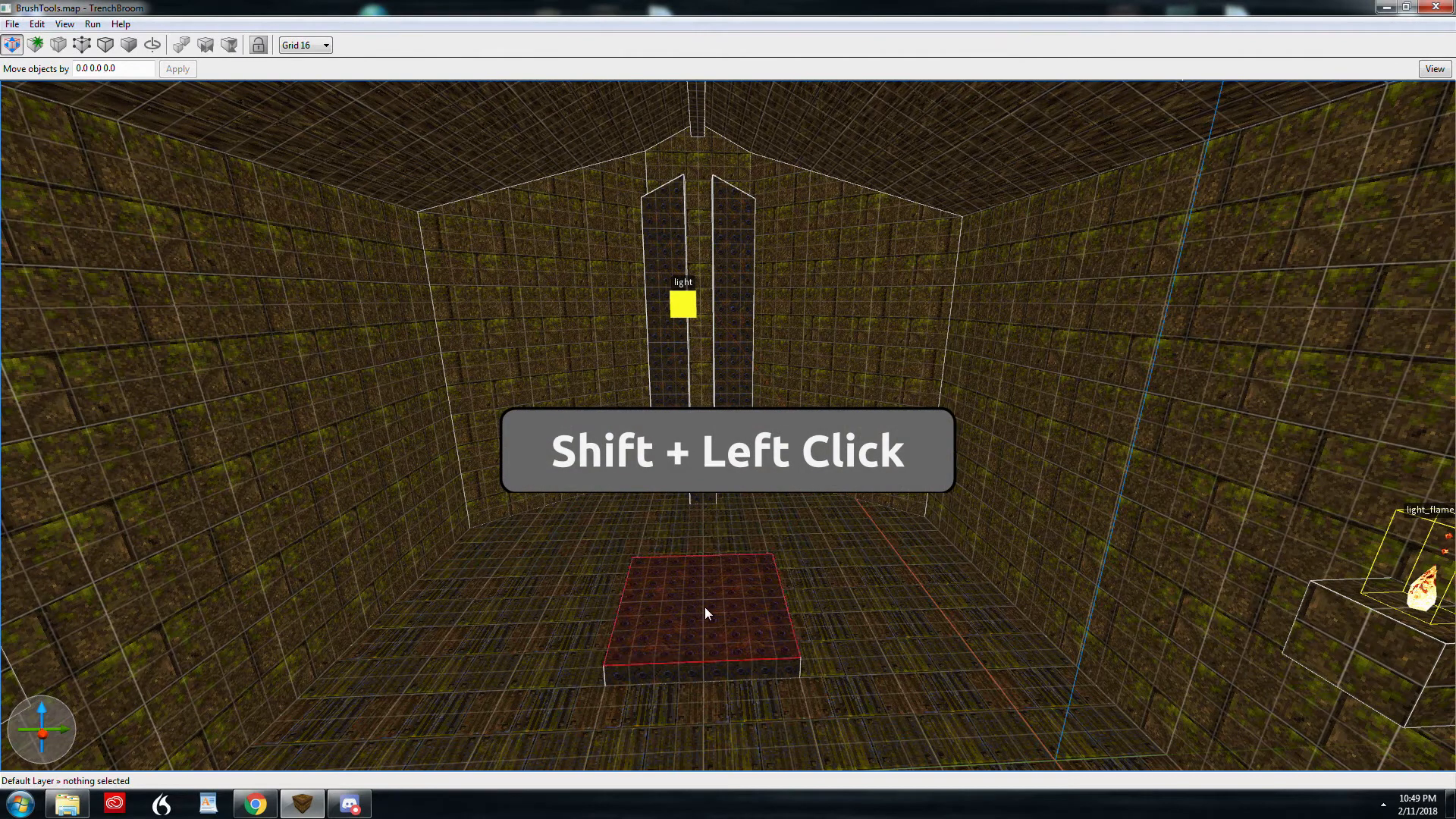
pyautogui.press('Escape')
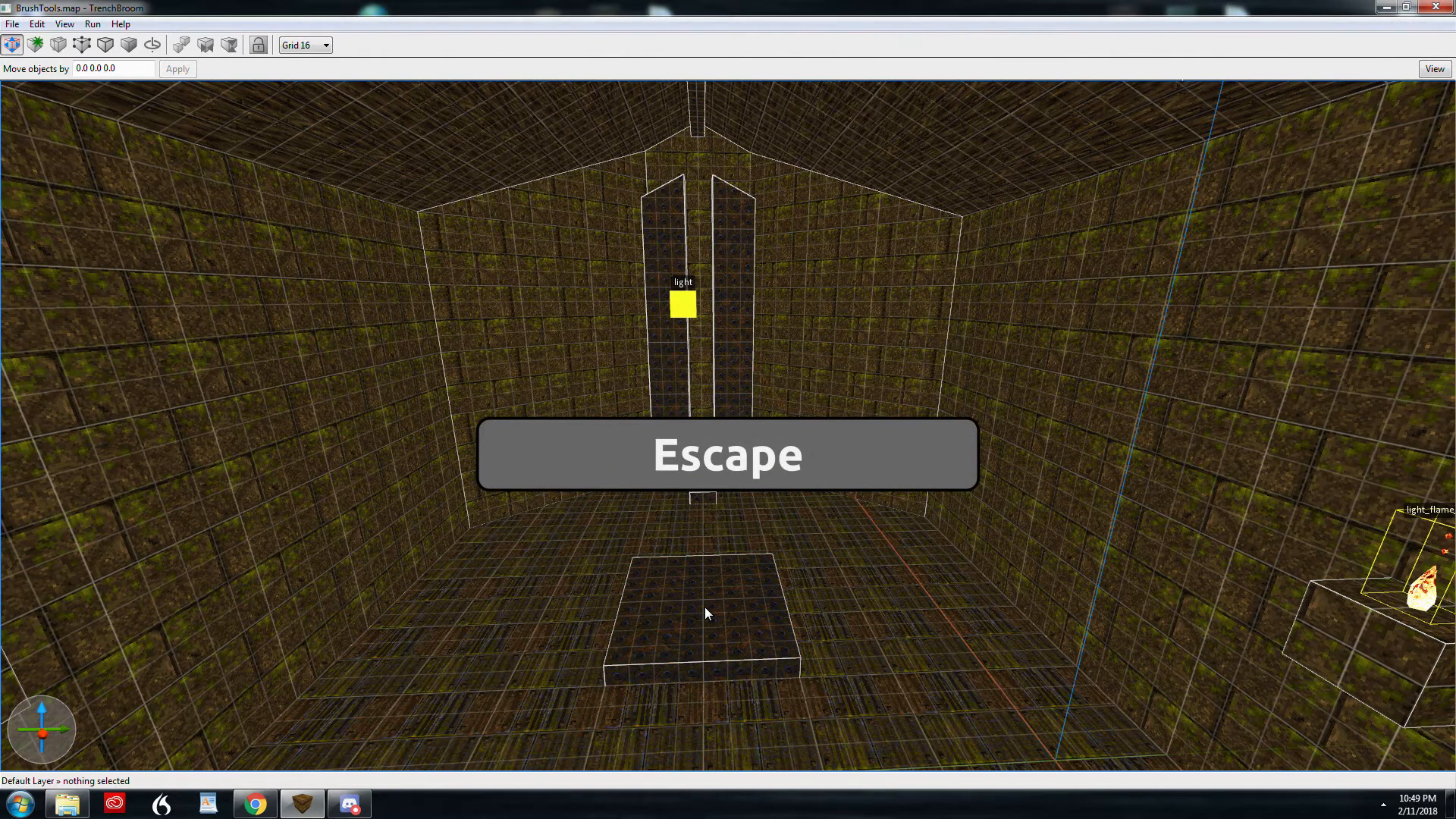
pyautogui.press('Escape')
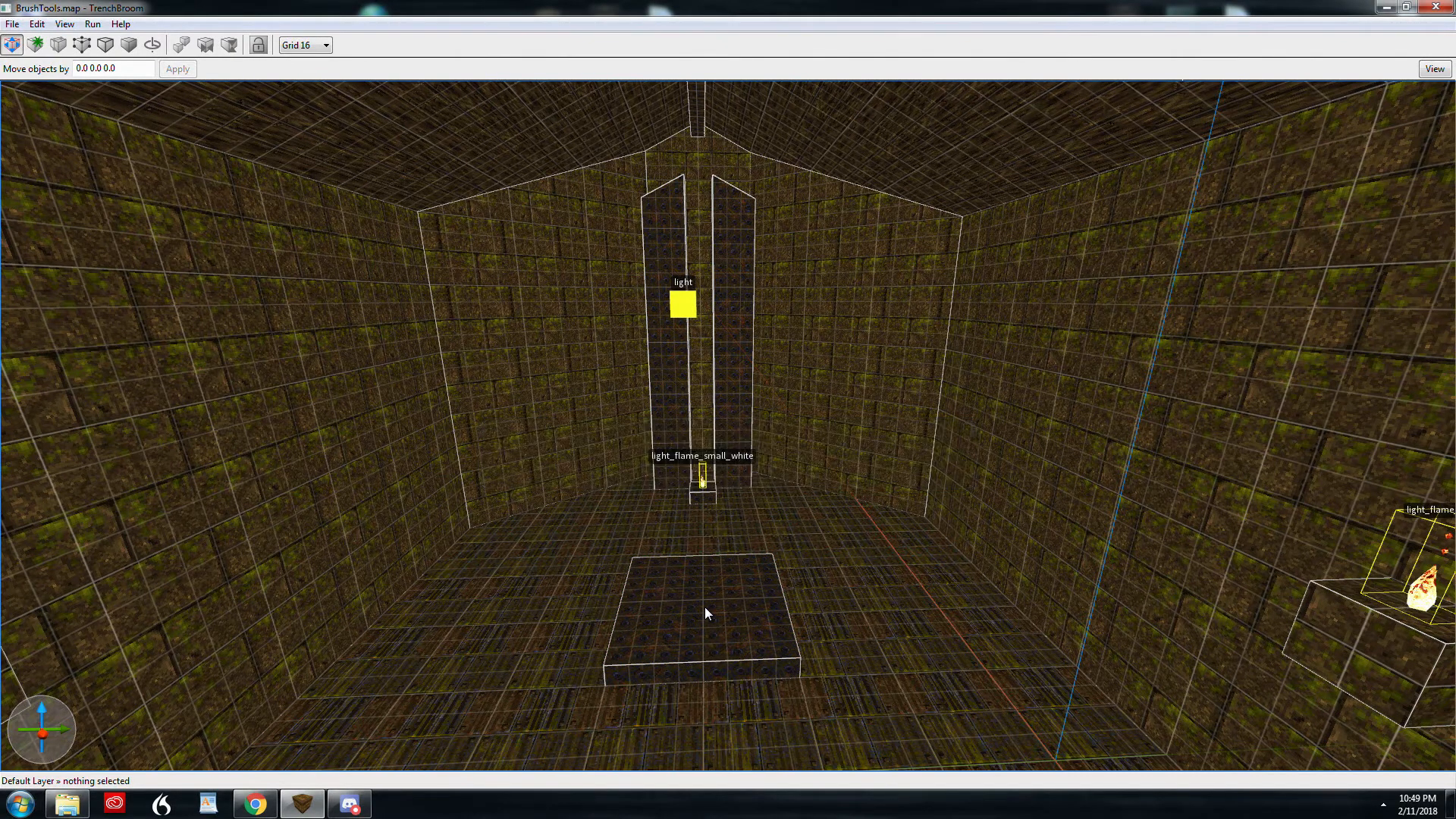
pyautogui.moveTo(446, 455)
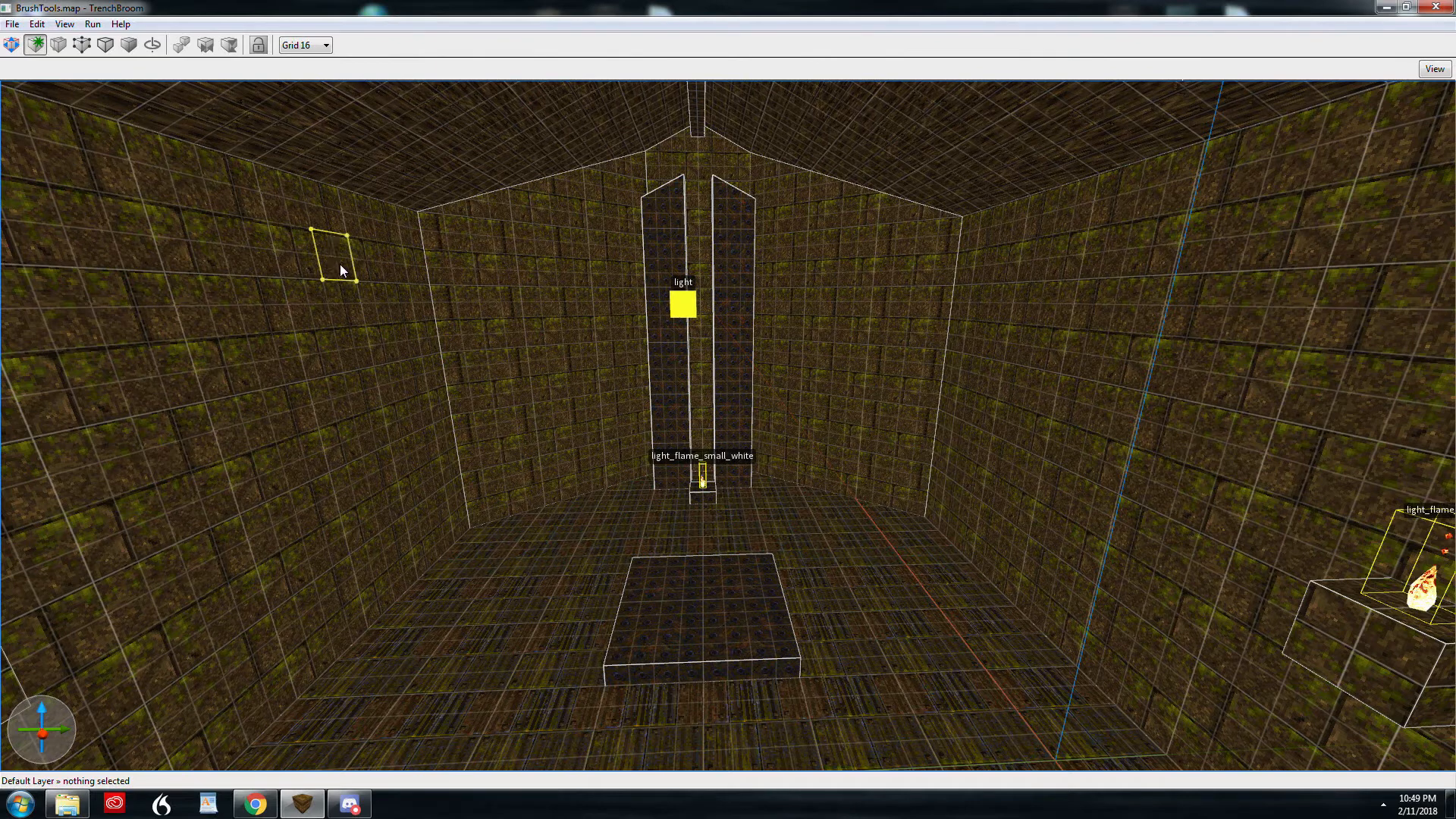
# Place the first outline point for a new brush on the wall
pyautogui.click(332, 262)
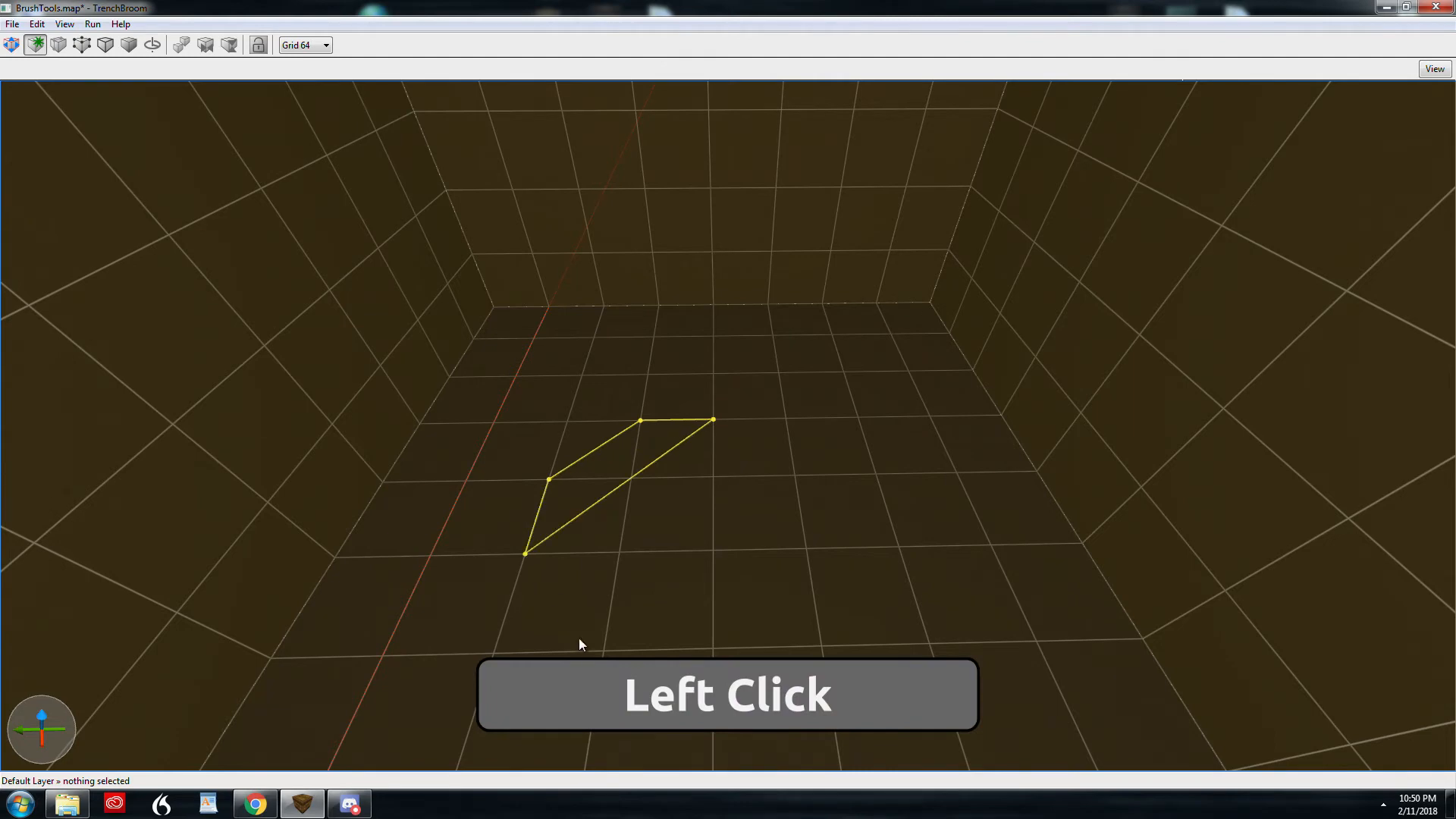
# Add corners completing the octagon floor outline into a prism brush, then bring up the View display settings
pyautogui.click(710, 650)
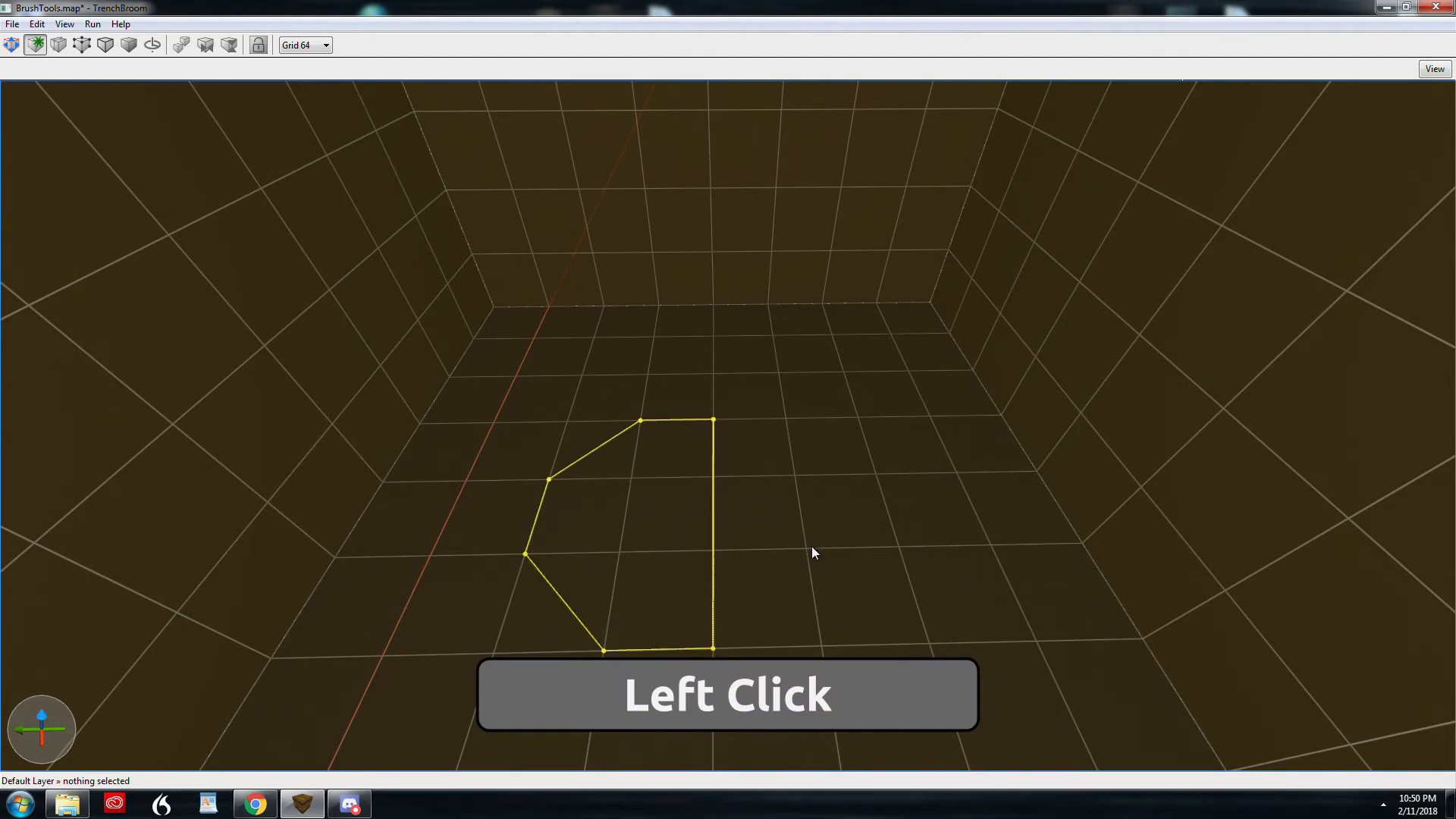
pyautogui.click(801, 480)
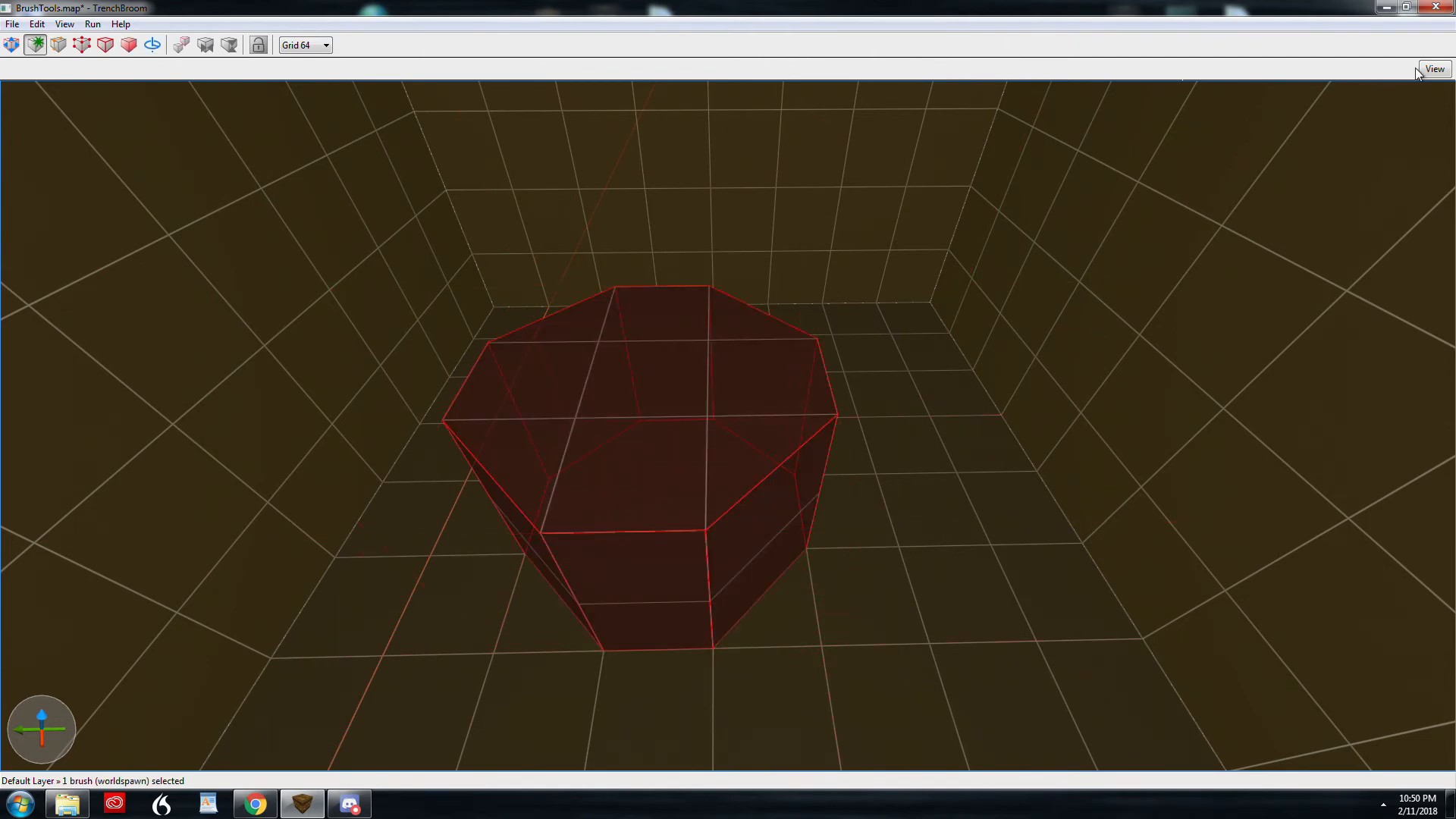
pyautogui.click(1433, 69)
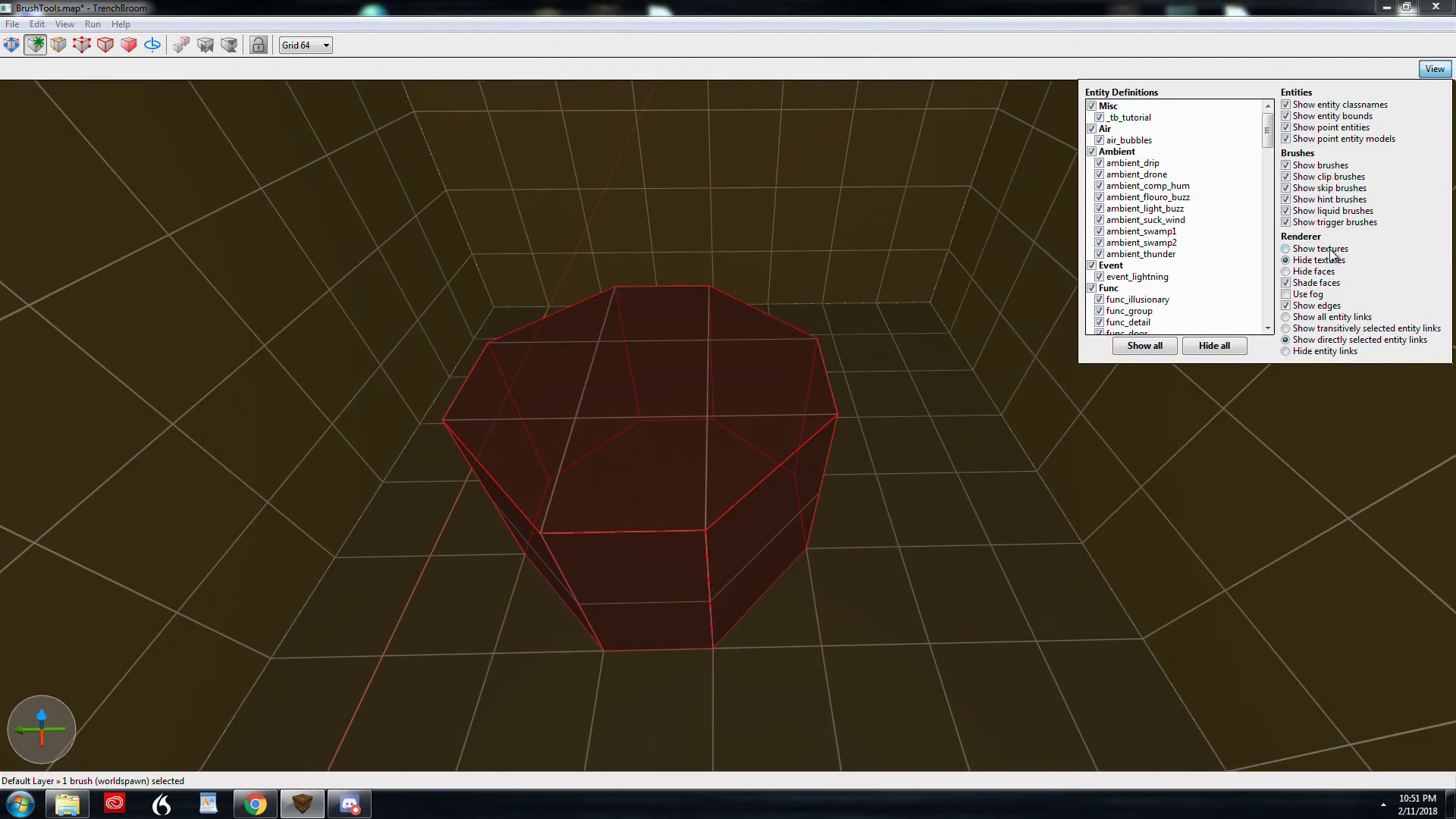